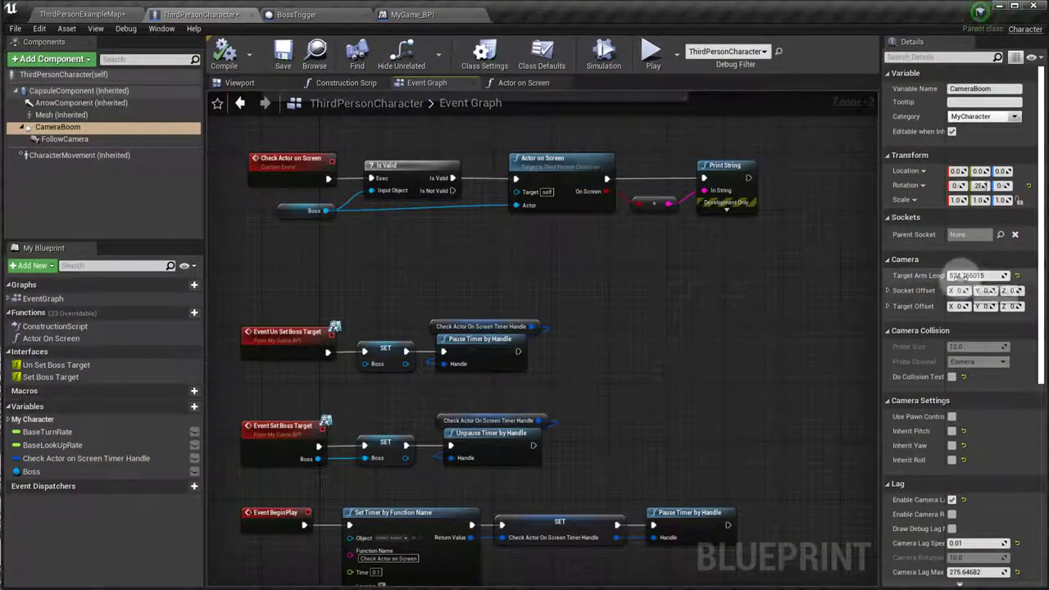
# Add a Float variable named starting with 'Init' for the initial arm length and compile.
pyautogui.click(651, 51)
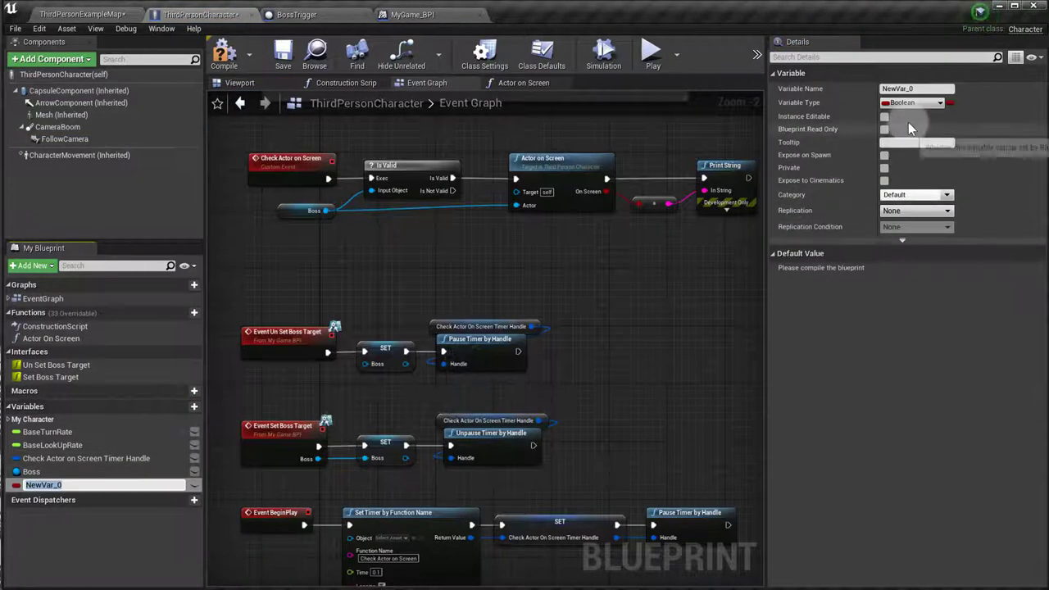
pyautogui.click(912, 102)
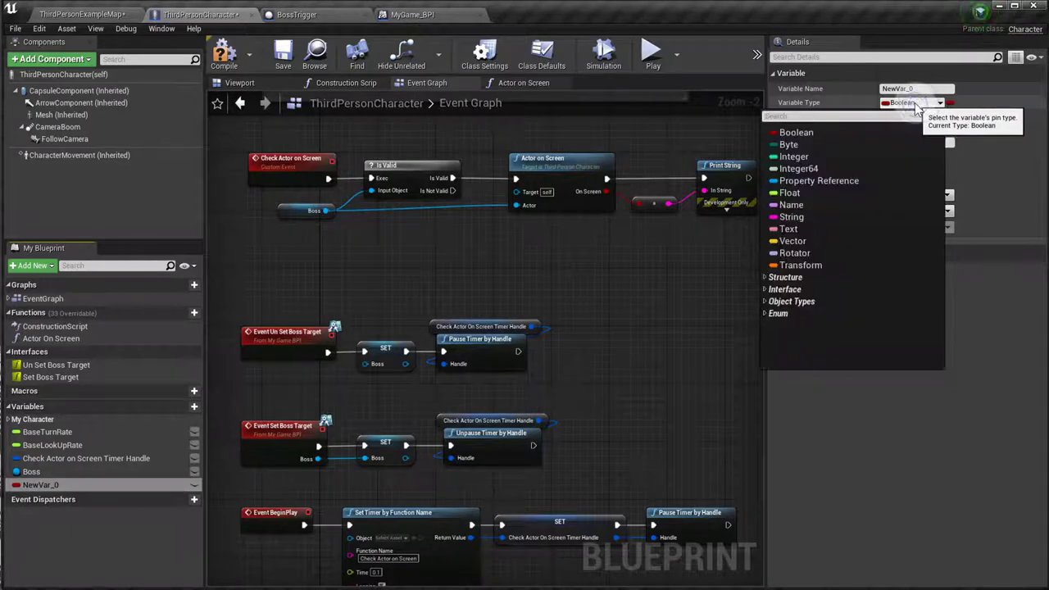
pyautogui.click(790, 193)
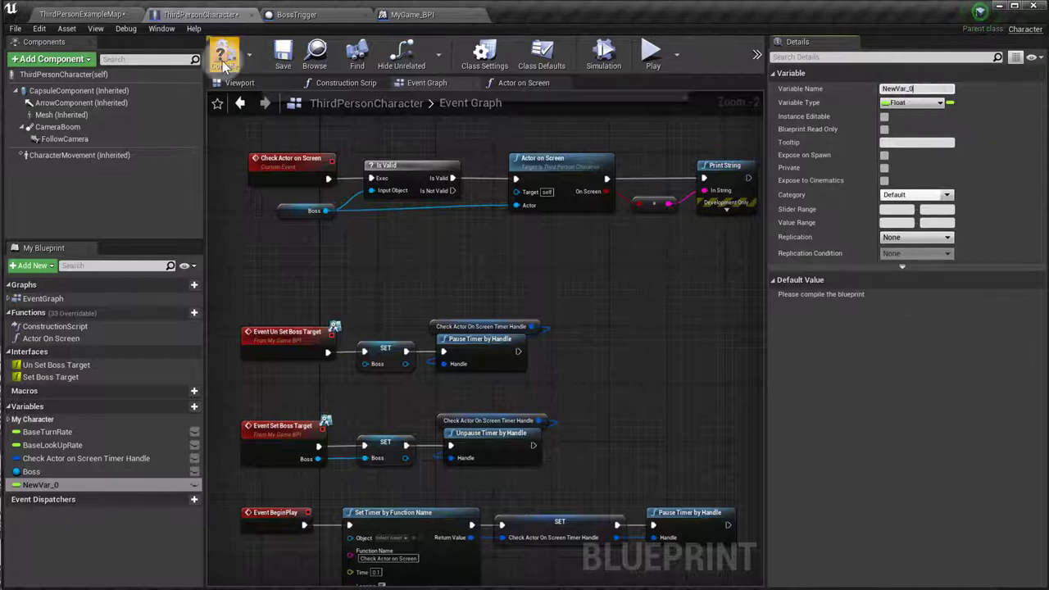
pyautogui.click(223, 52)
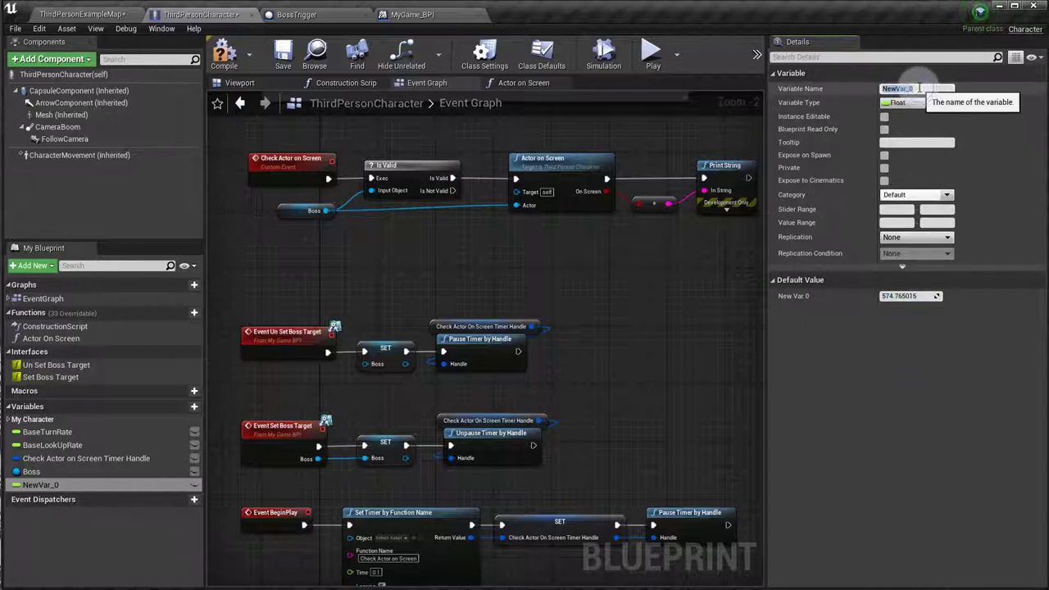
pyautogui.write('Init Arm Lenght')
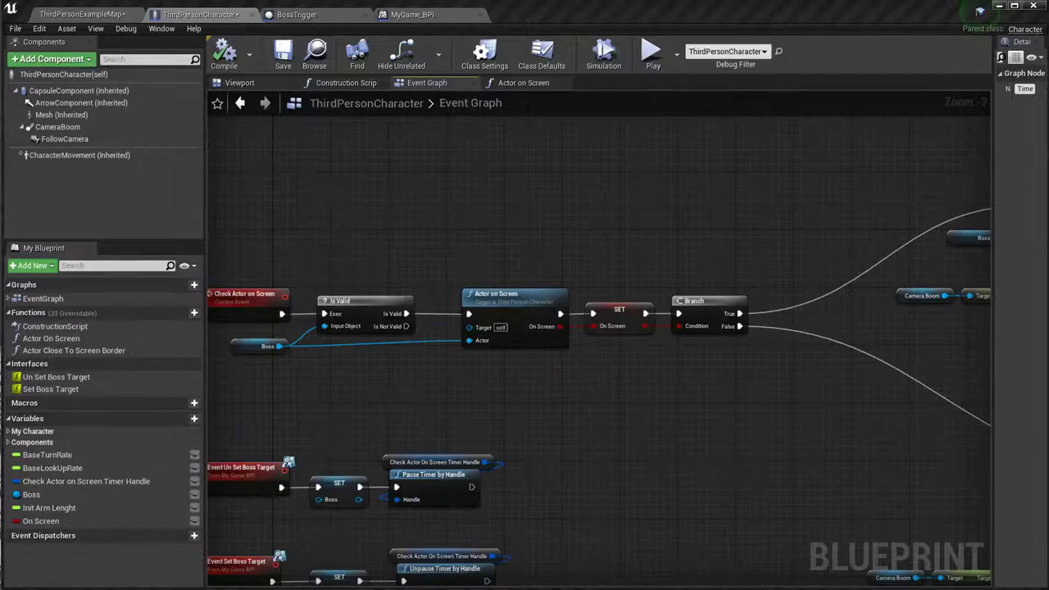
pyautogui.moveTo(774, 429)
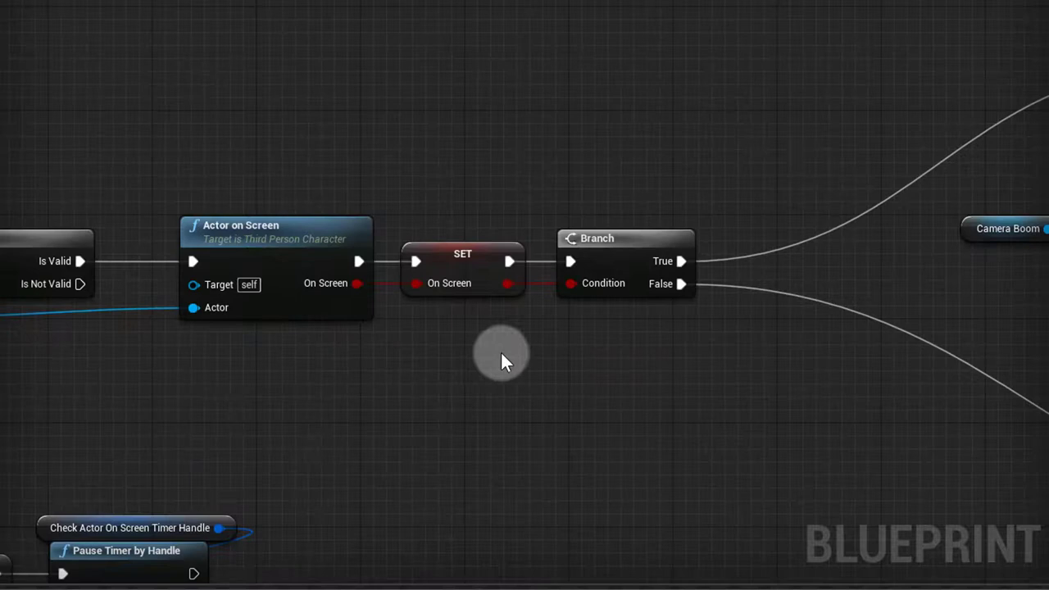
# Select the SET On Screen node and pan toward the Branch and timeline nodes.
pyautogui.click(462, 265)
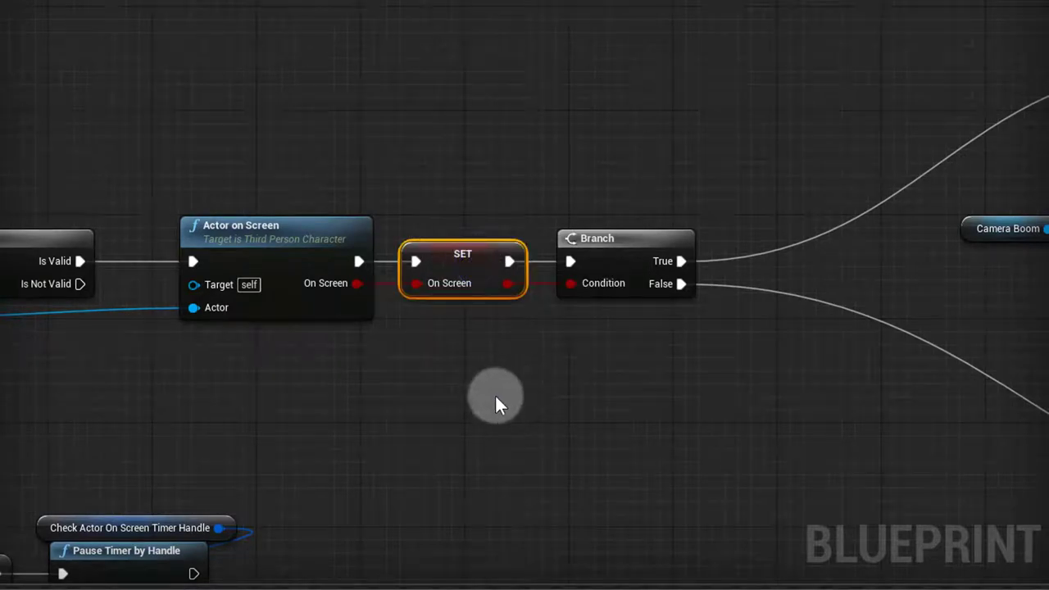
pyautogui.moveTo(390, 309)
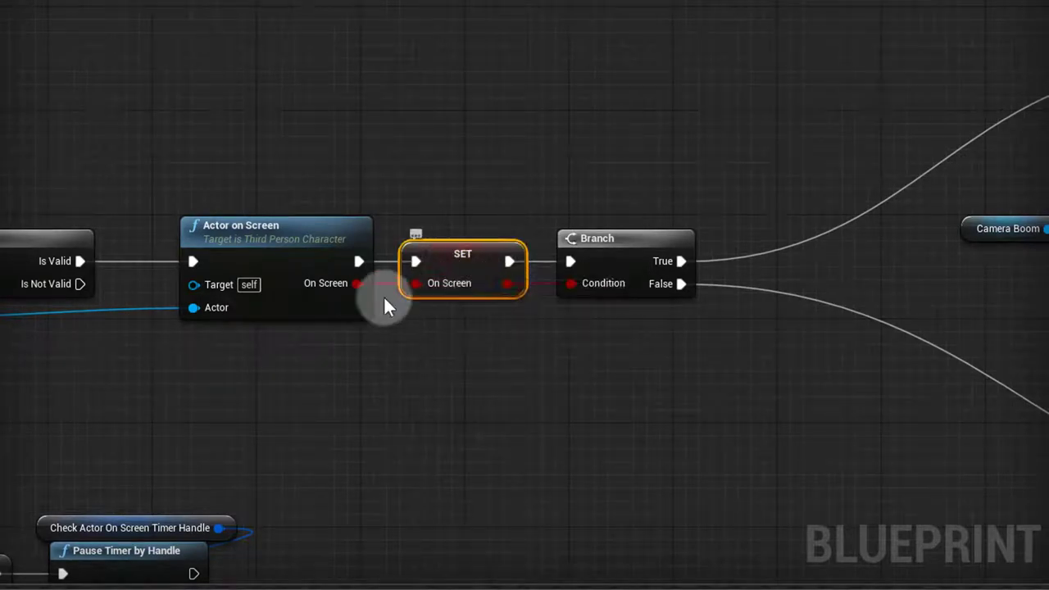
pyautogui.moveTo(357, 282); pyautogui.dragTo(423, 354)
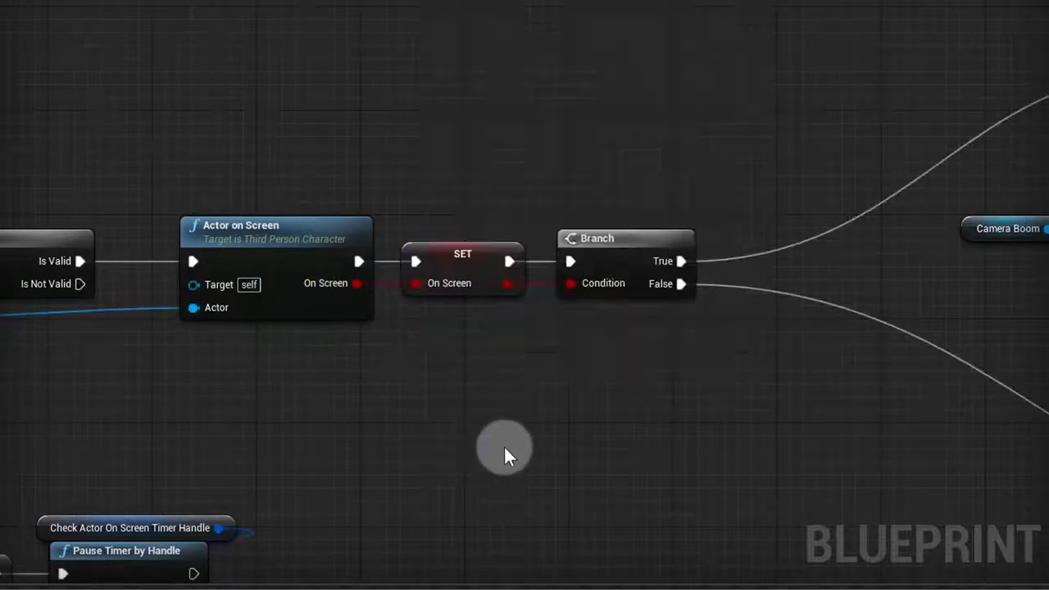
pyautogui.moveTo(449, 282)
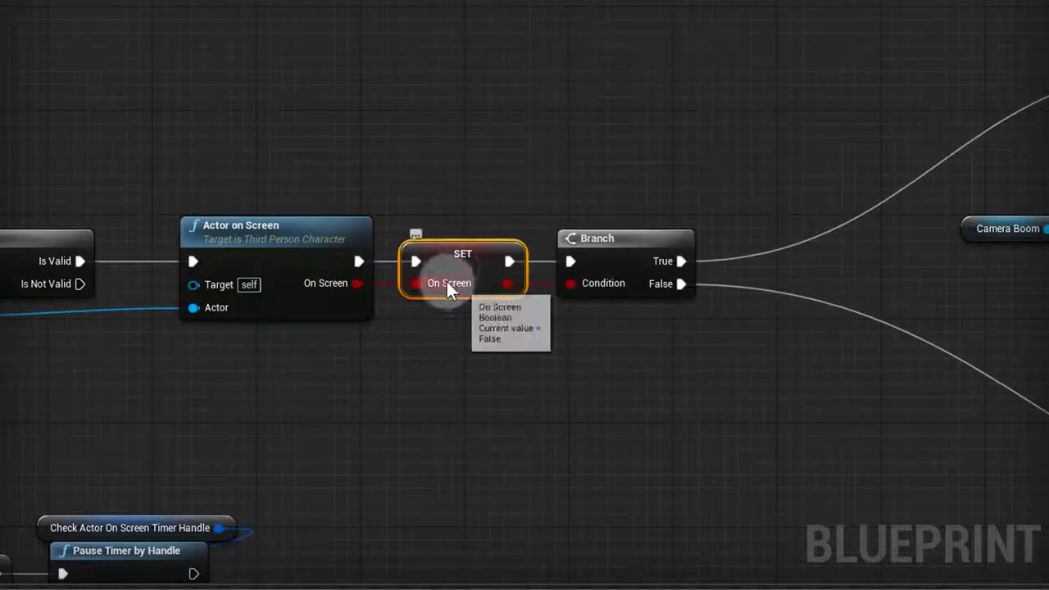
pyautogui.moveTo(516, 324)
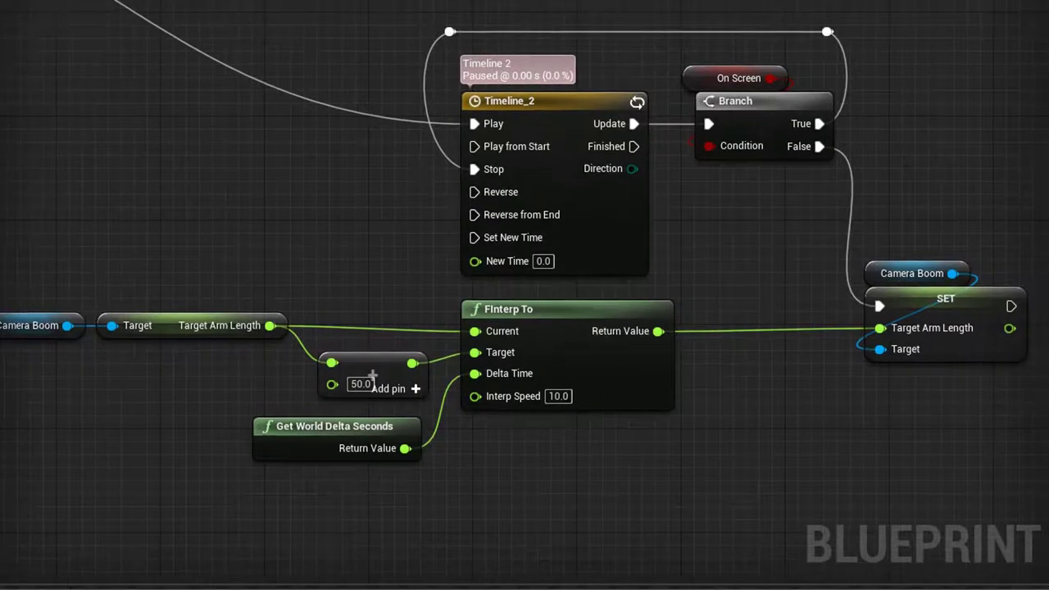
pyautogui.moveTo(230, 222)
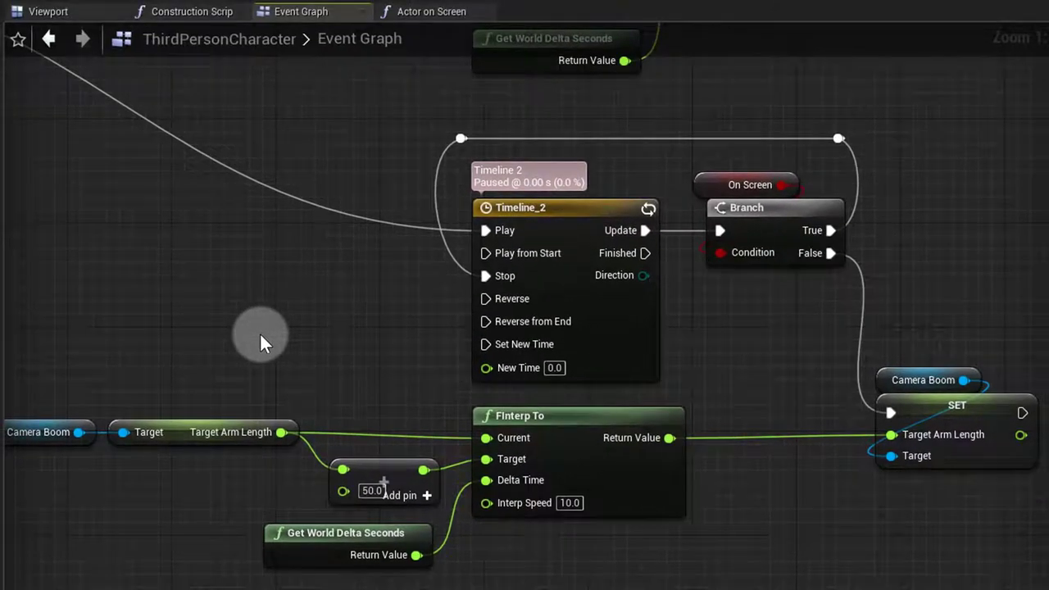
pyautogui.moveTo(324, 219)
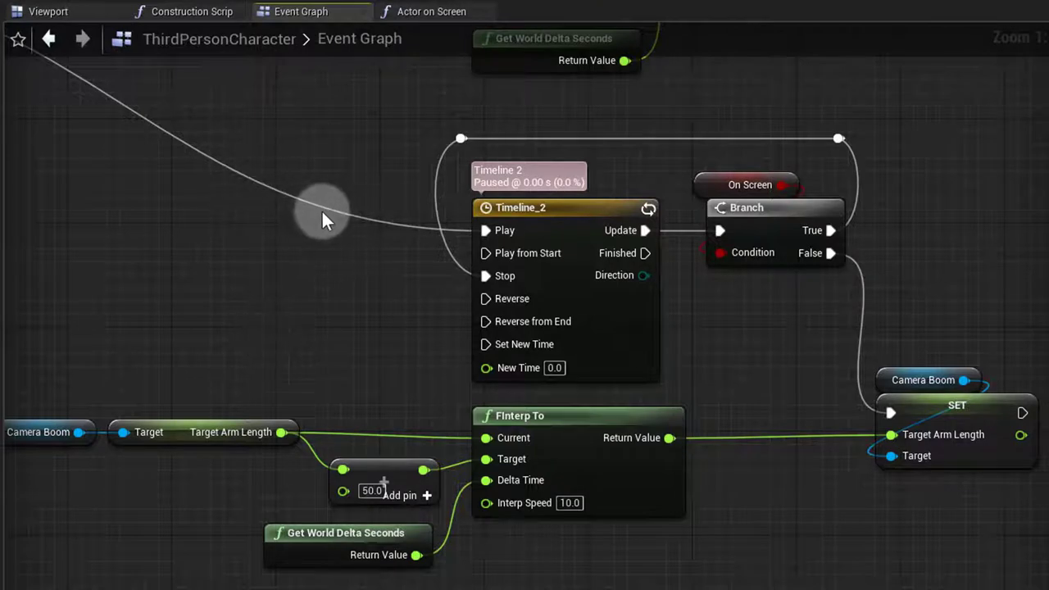
pyautogui.moveTo(610, 328)
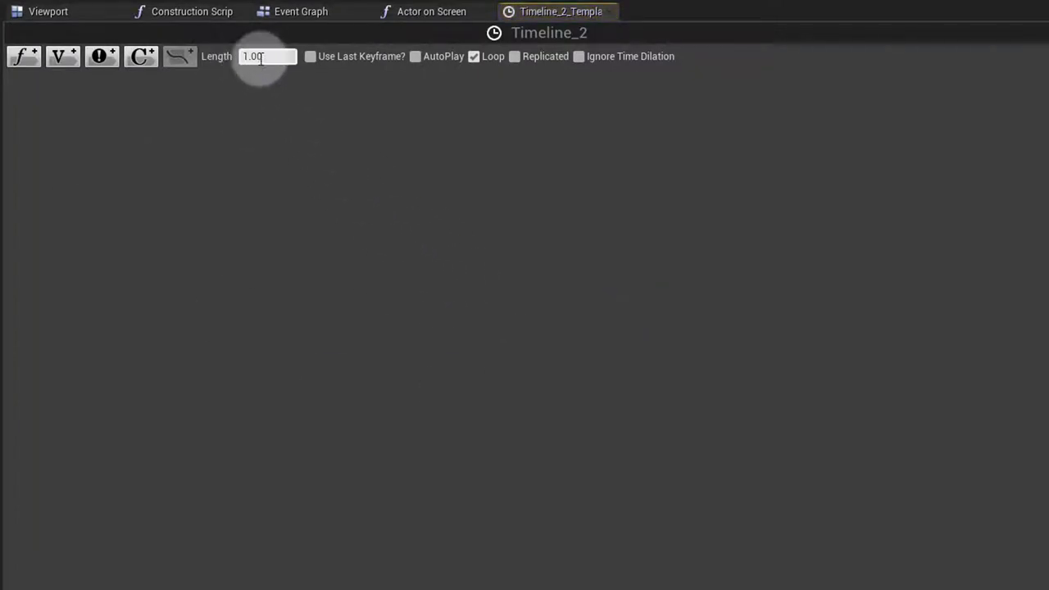
# Edit Timeline_2's length to 1.00 with Loop enabled.
pyautogui.click(301, 11)
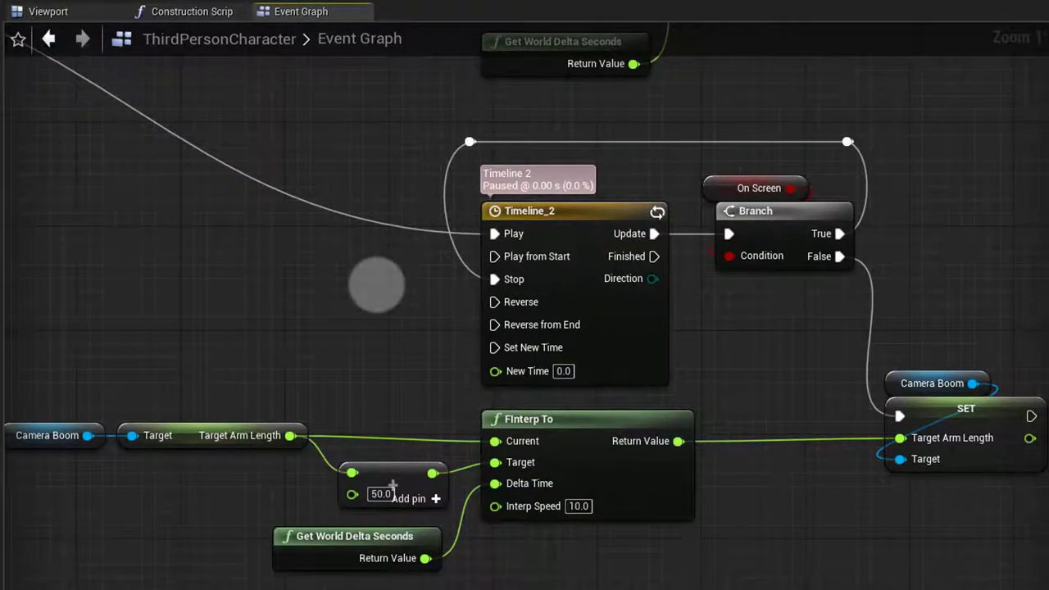
pyautogui.moveTo(592, 318)
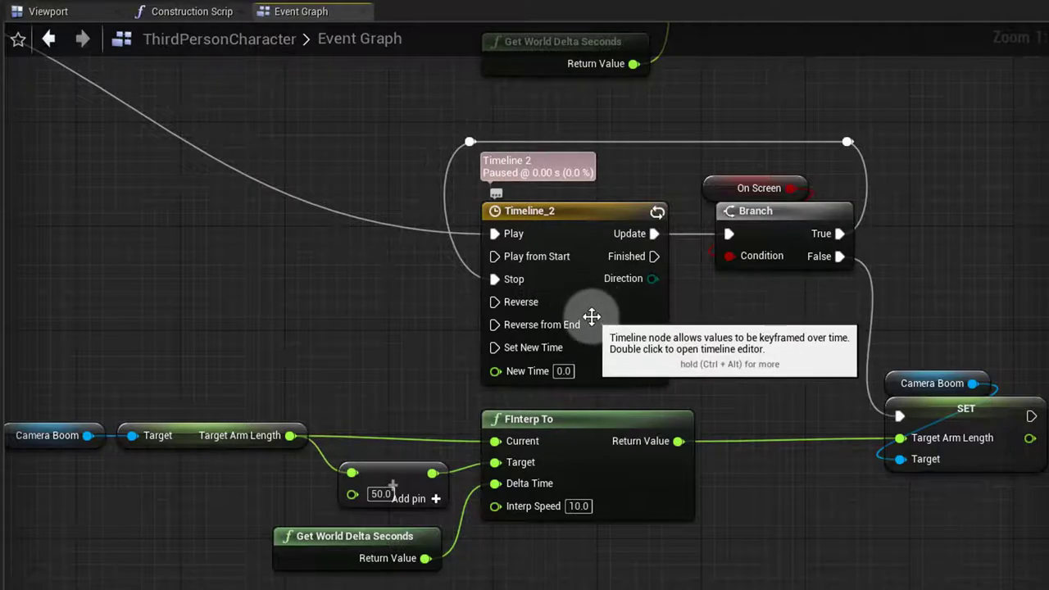
pyautogui.moveTo(685, 348)
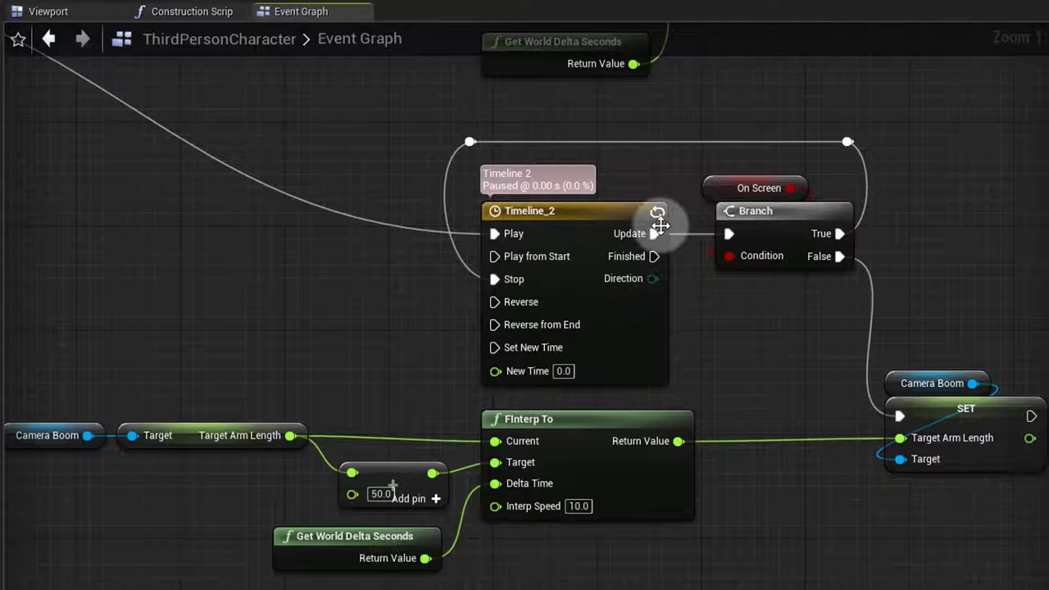
pyautogui.moveTo(767, 264)
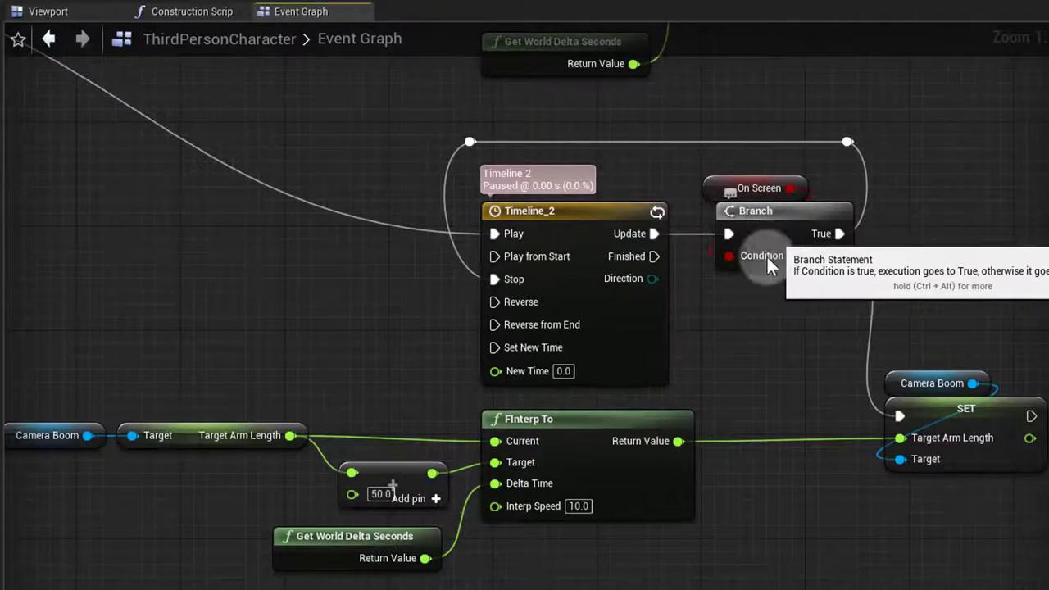
pyautogui.moveTo(786, 239)
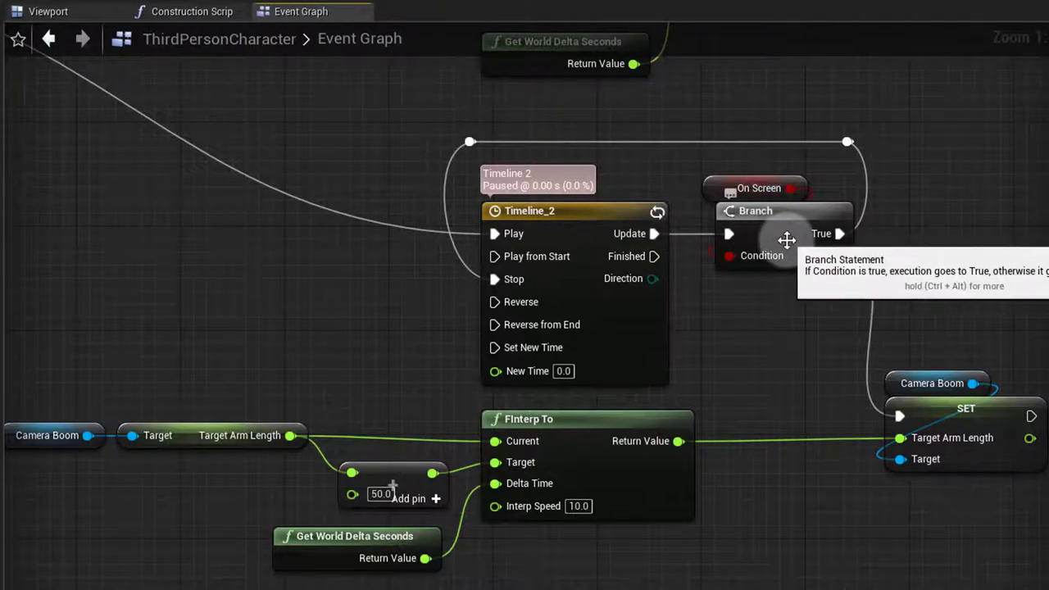
pyautogui.moveTo(787, 239); pyautogui.dragTo(718, 337)
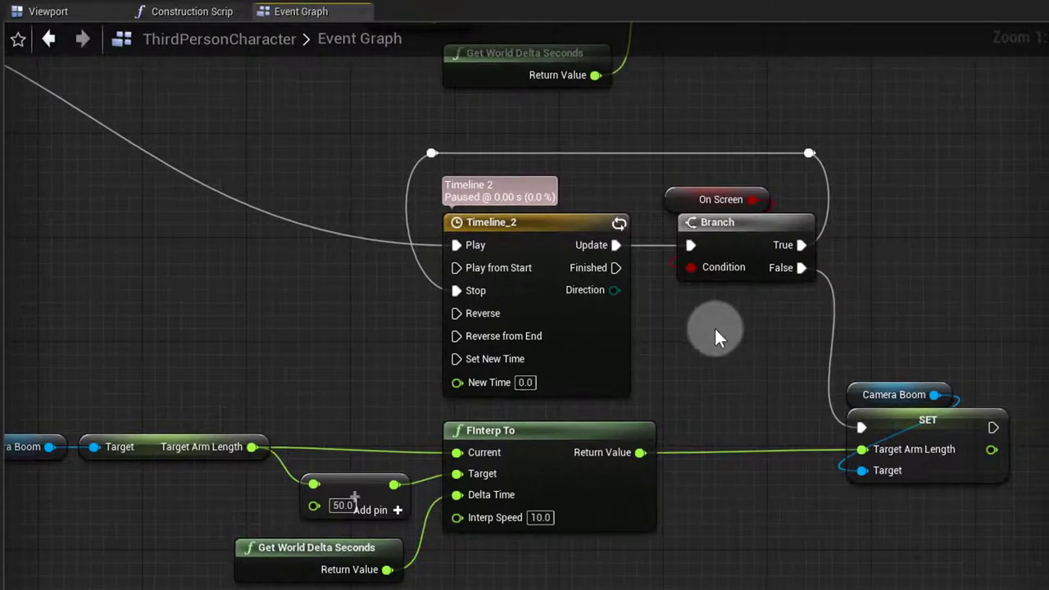
pyautogui.moveTo(713, 308)
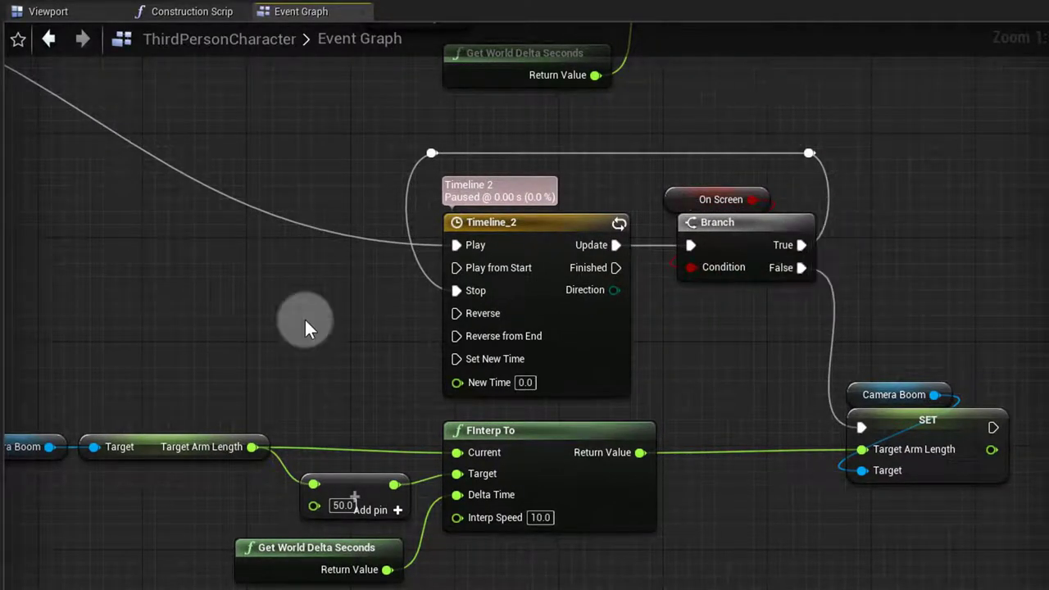
pyautogui.moveTo(708, 336)
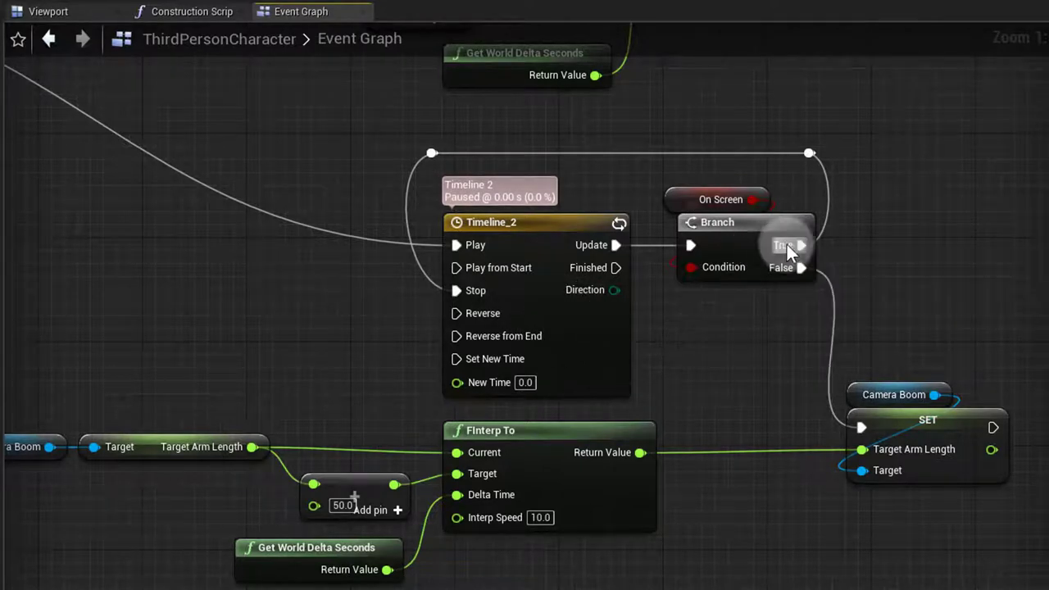
pyautogui.moveTo(681, 167)
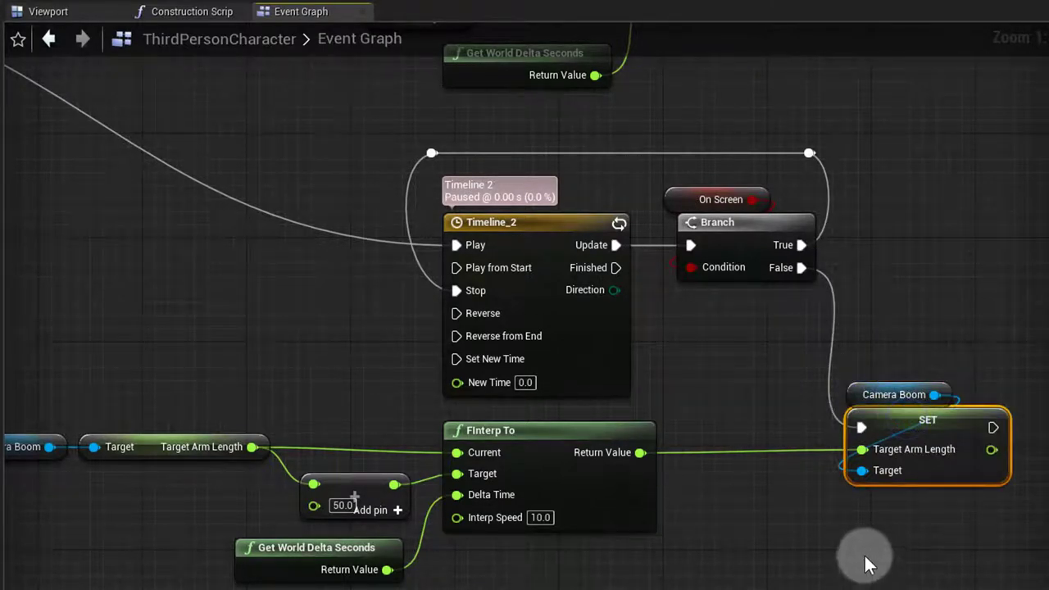
pyautogui.moveTo(936, 402)
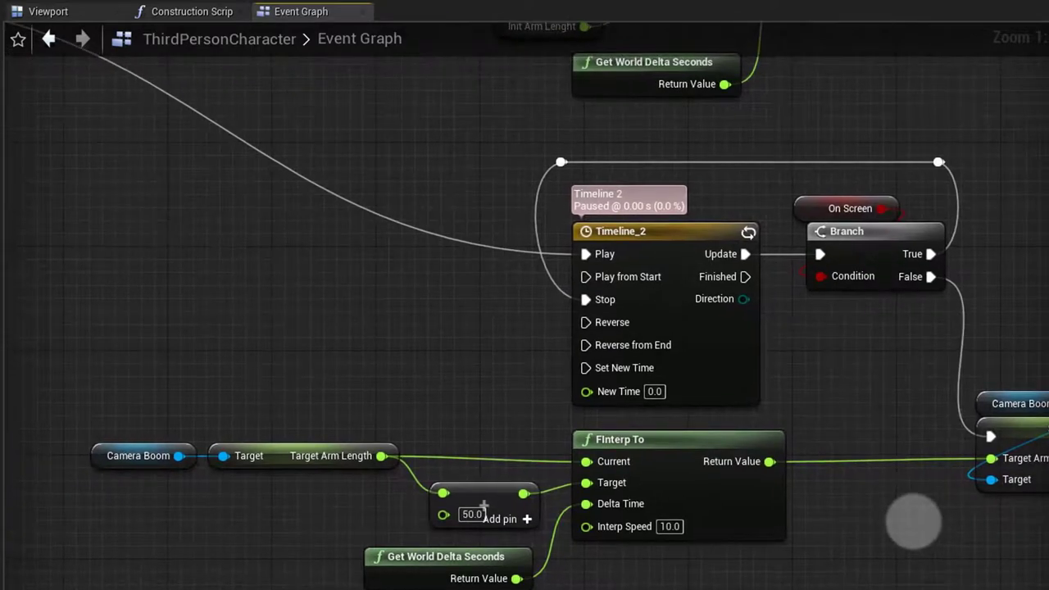
pyautogui.moveTo(691, 482)
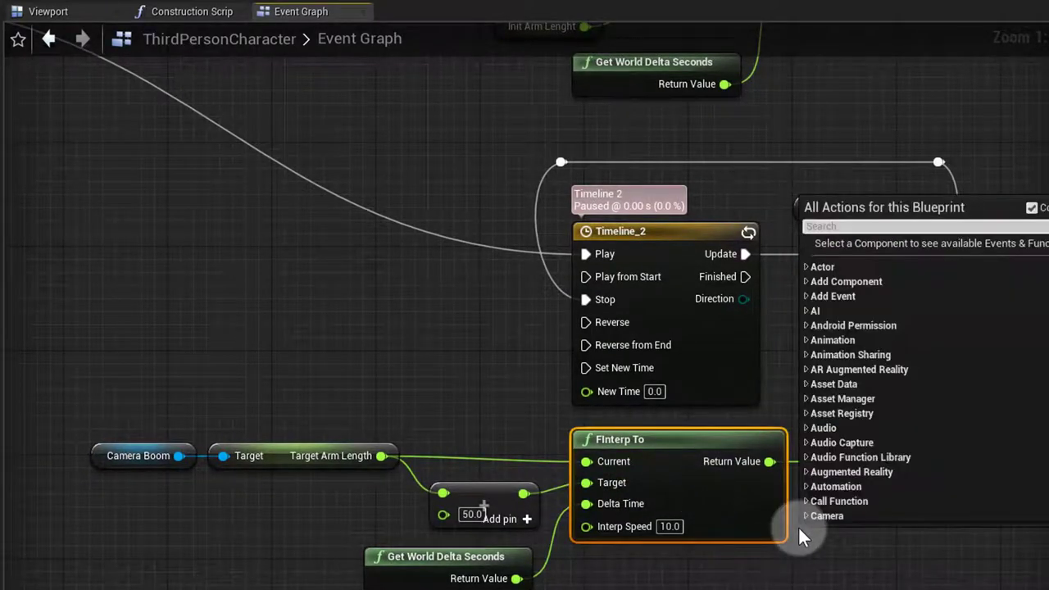
pyautogui.write('finte')
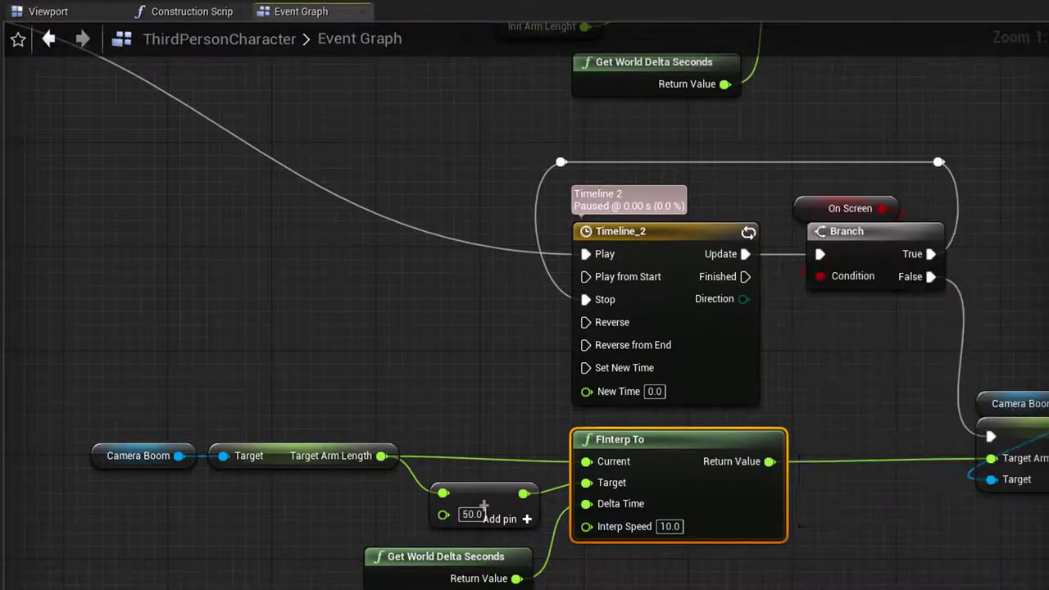
pyautogui.moveTo(613, 462)
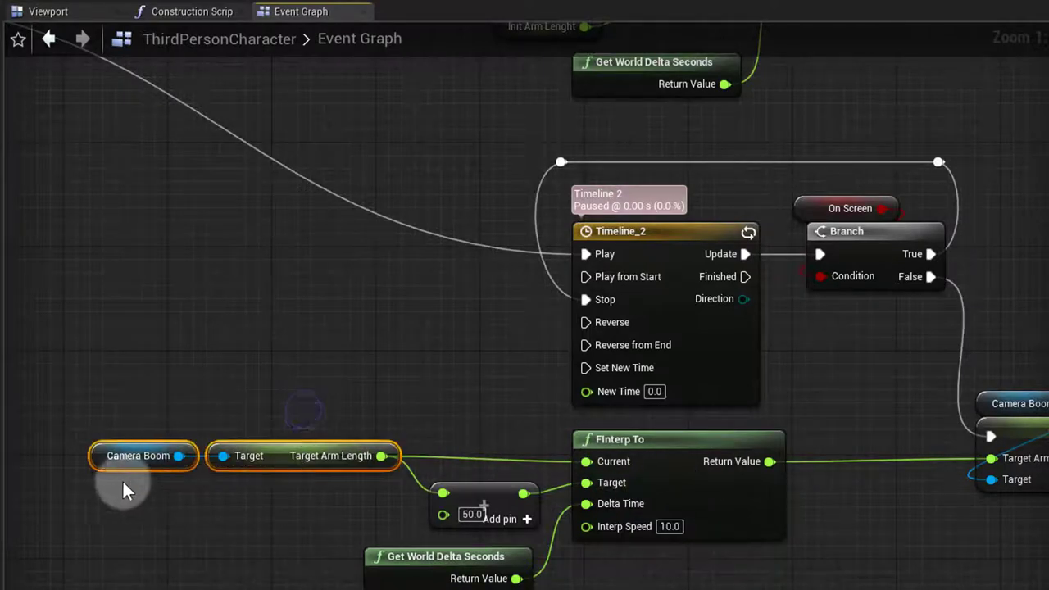
pyautogui.moveTo(358, 462)
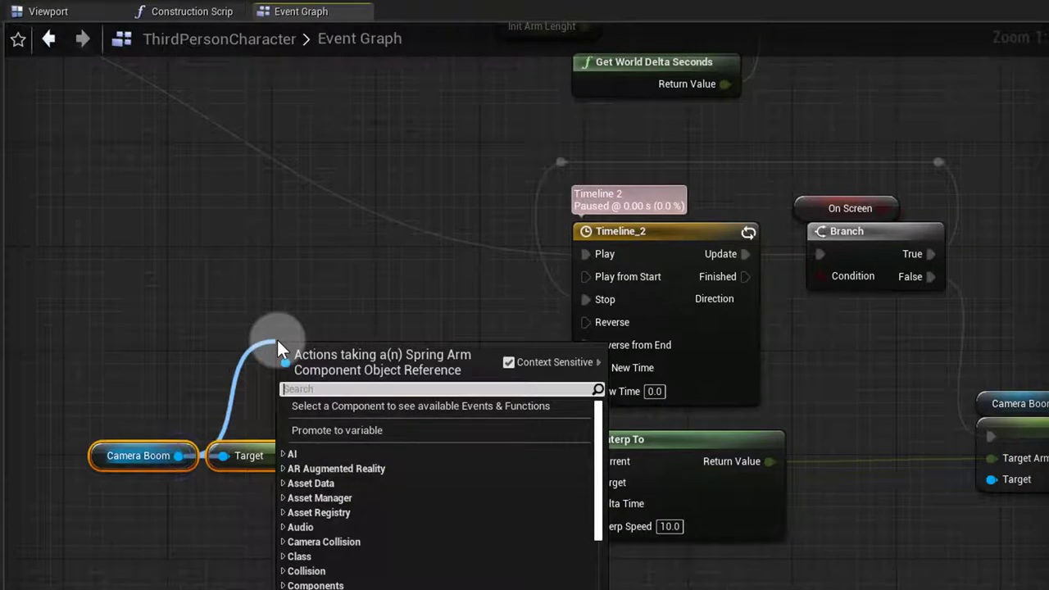
pyautogui.write('arm')
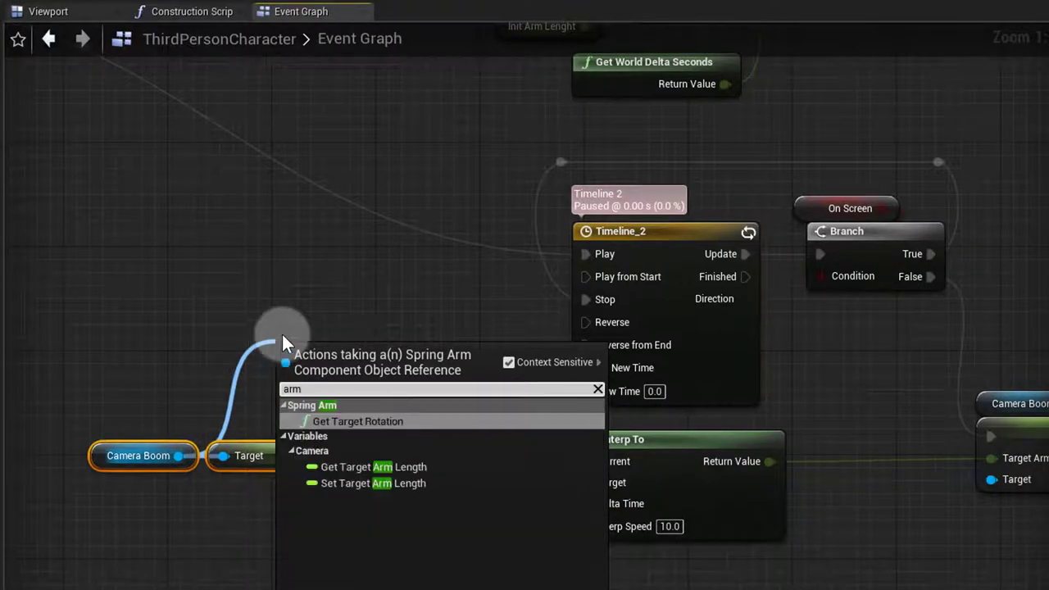
pyautogui.moveTo(926, 557)
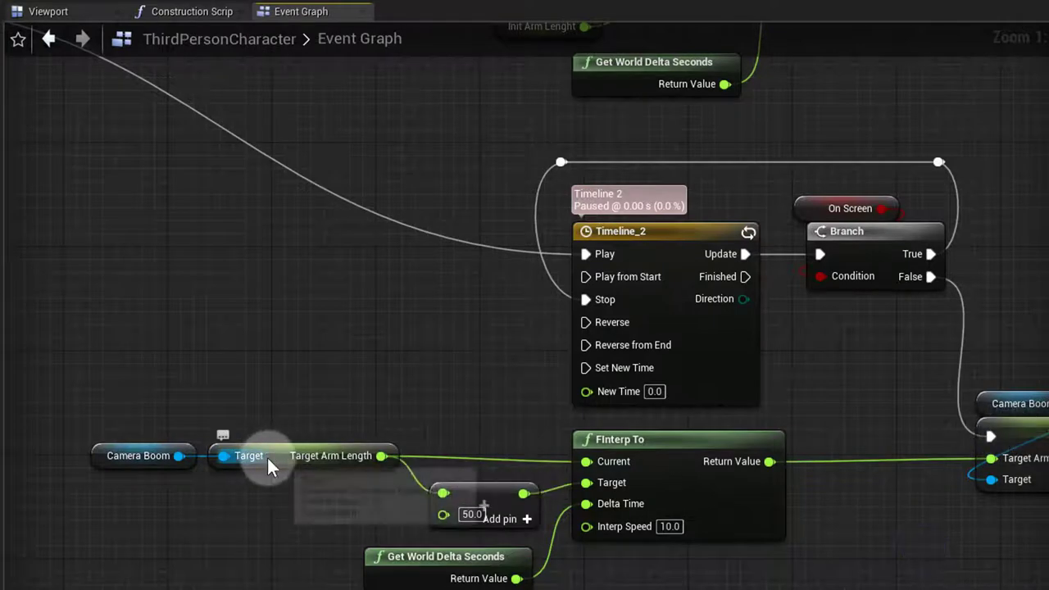
pyautogui.moveTo(626, 467)
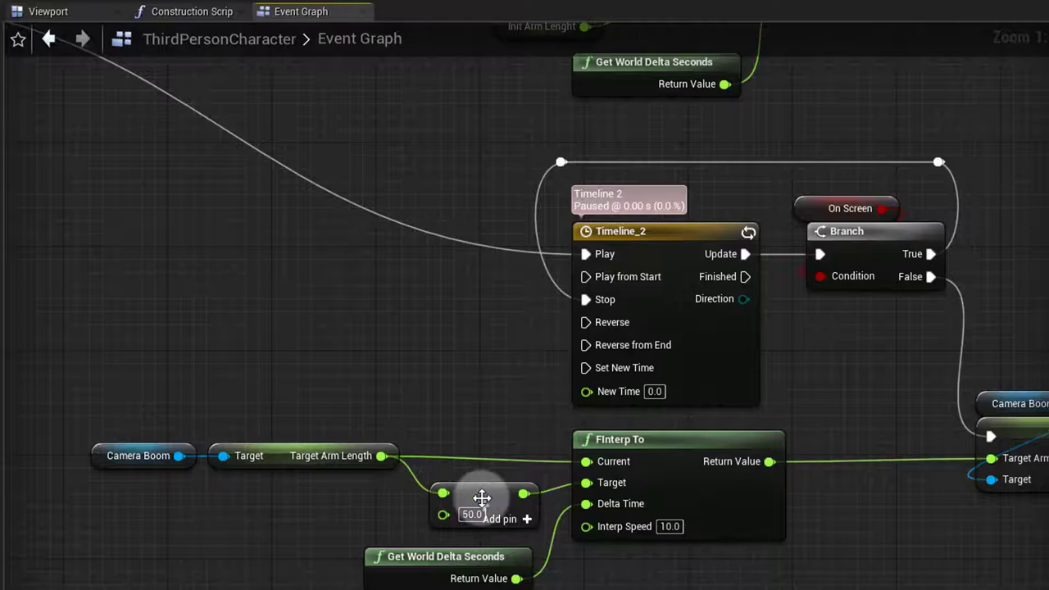
pyautogui.click(483, 505)
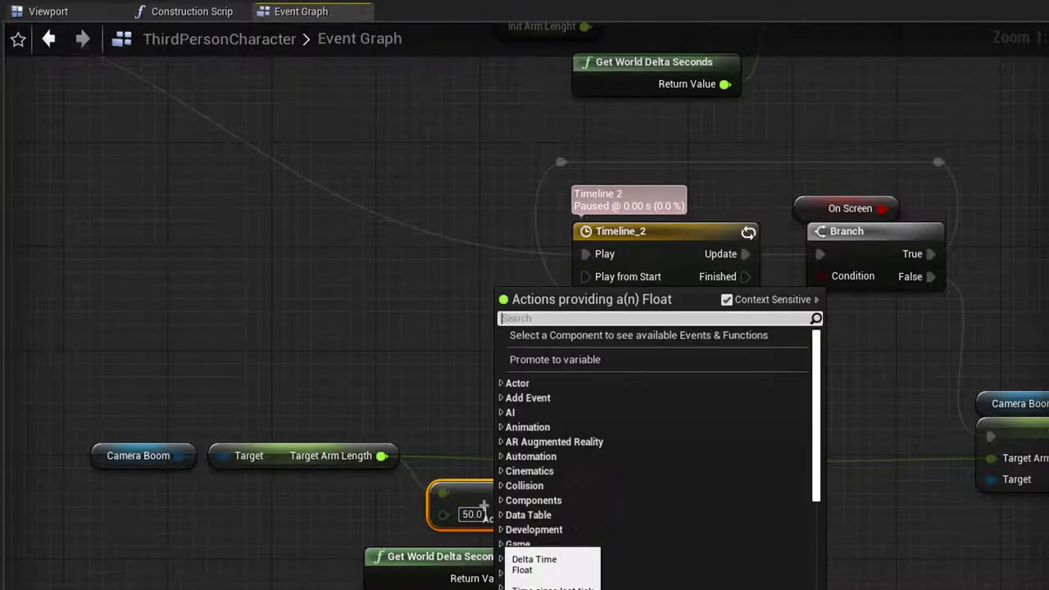
pyautogui.write('world')
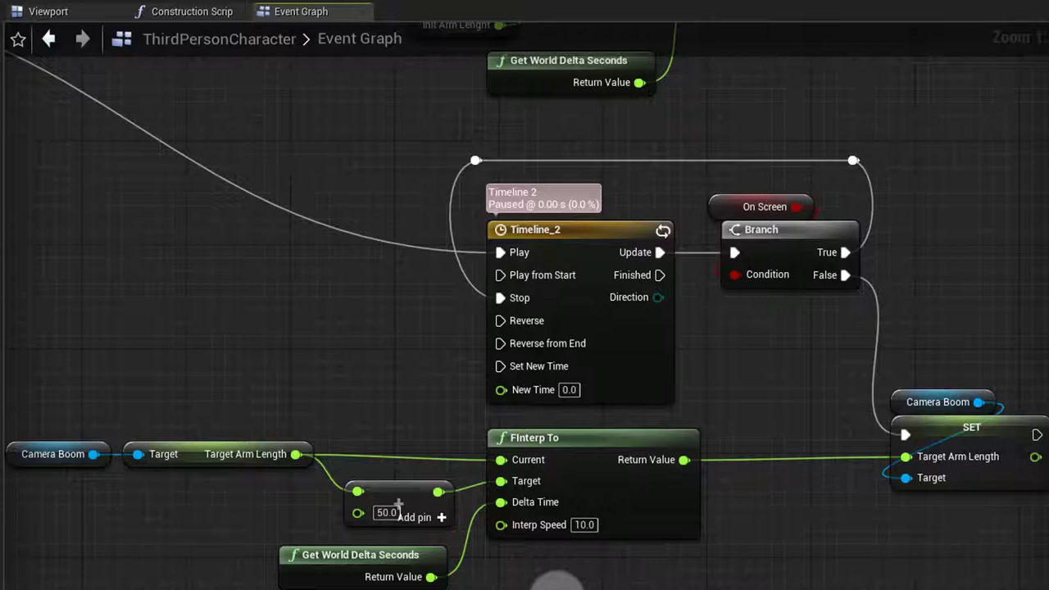
pyautogui.click(360, 565)
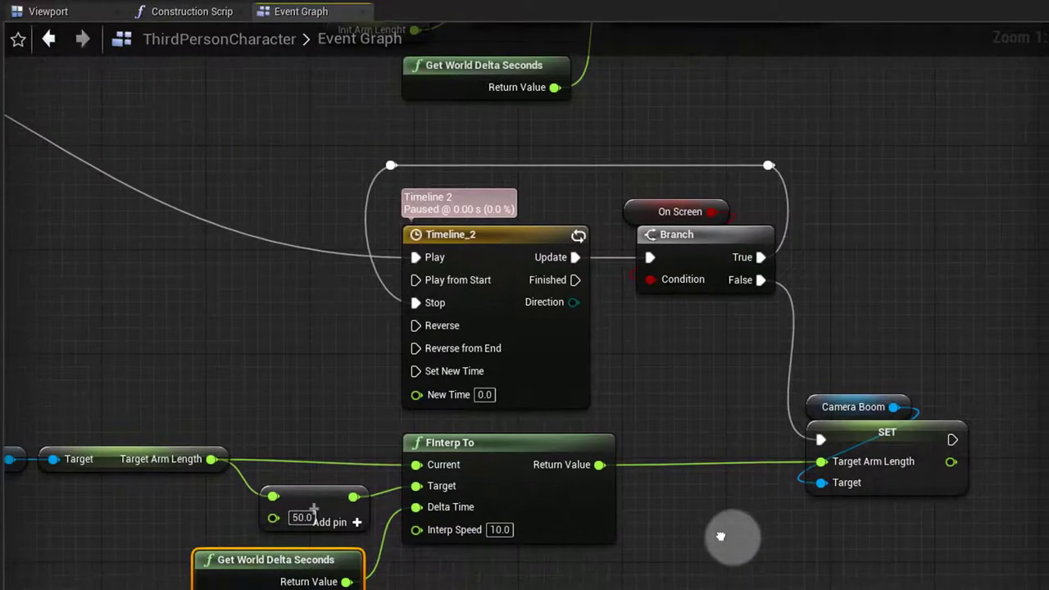
pyautogui.moveTo(722, 538); pyautogui.dragTo(812, 540)
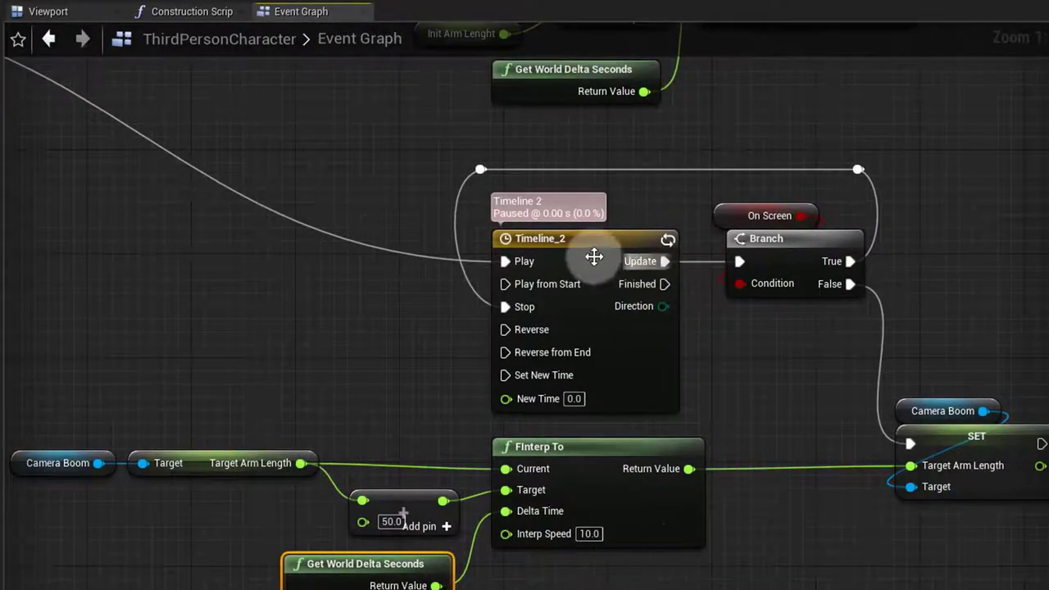
pyautogui.moveTo(672, 374)
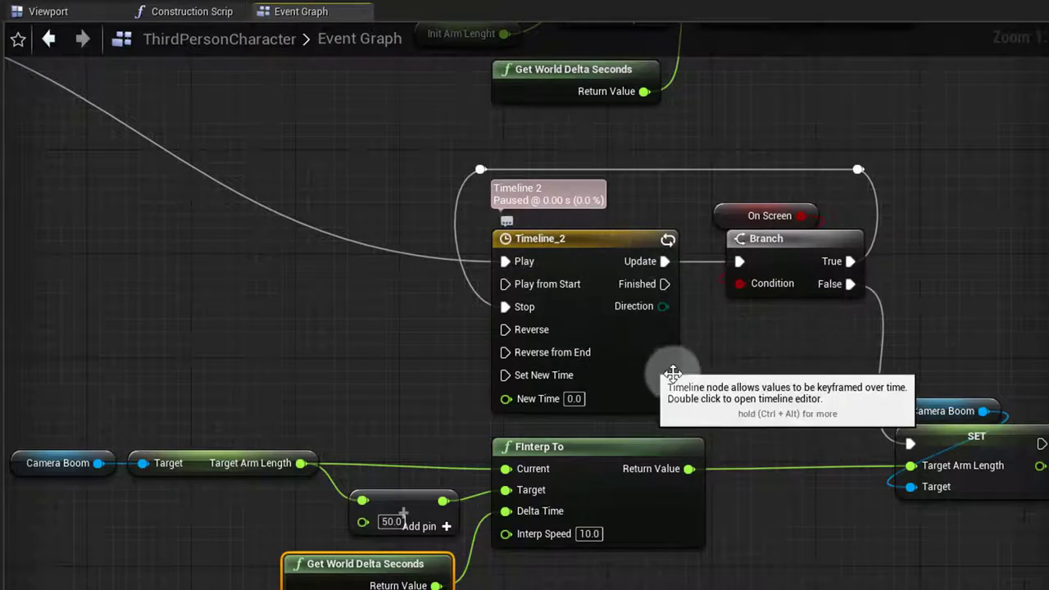
pyautogui.moveTo(369, 549)
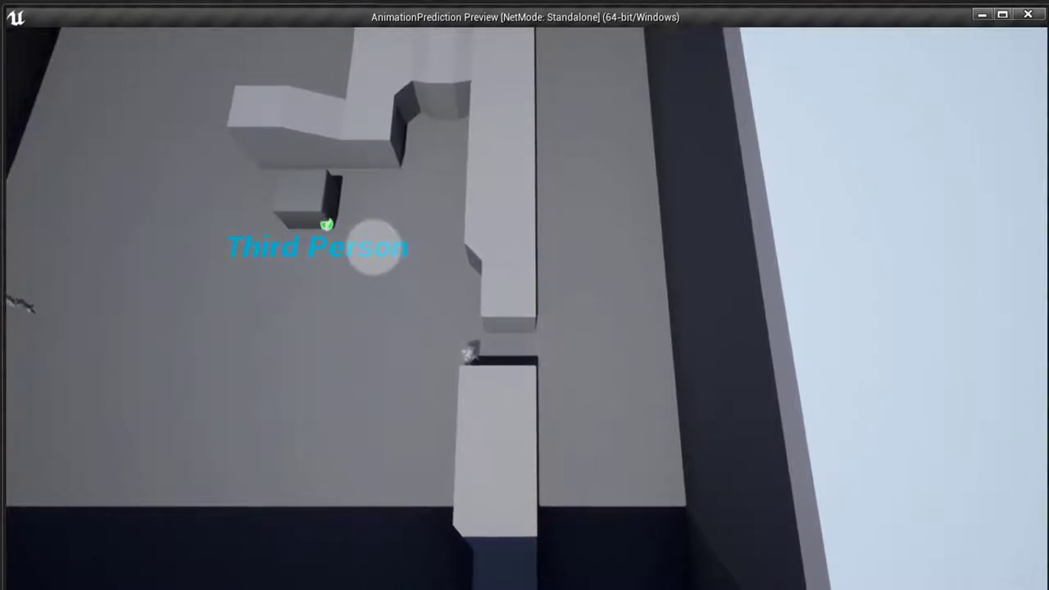
# Focus the standalone game preview to watch the third-person camera.
pyautogui.click(301, 10)
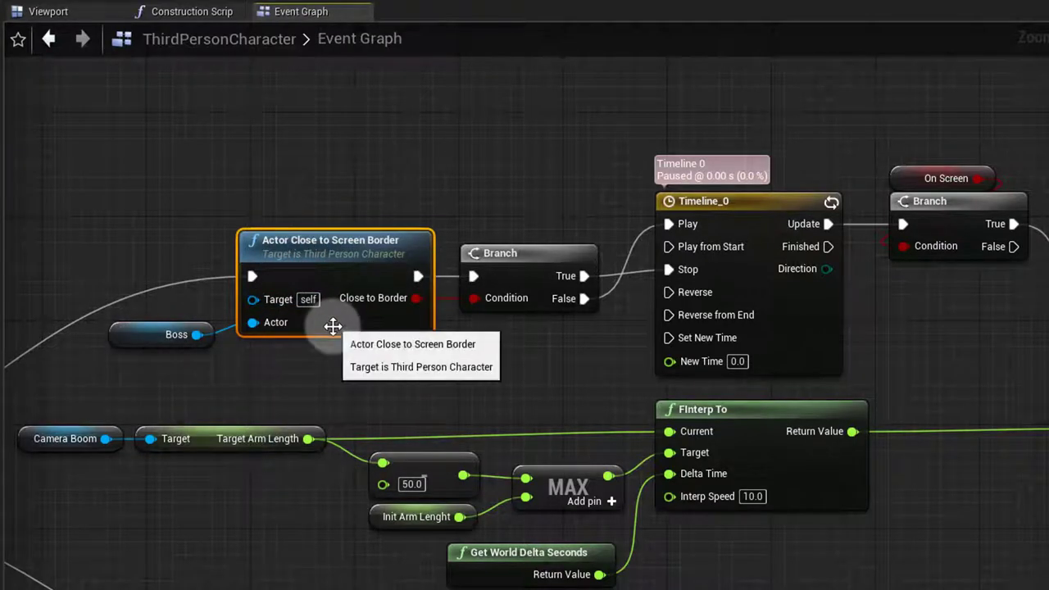
pyautogui.click(332, 239)
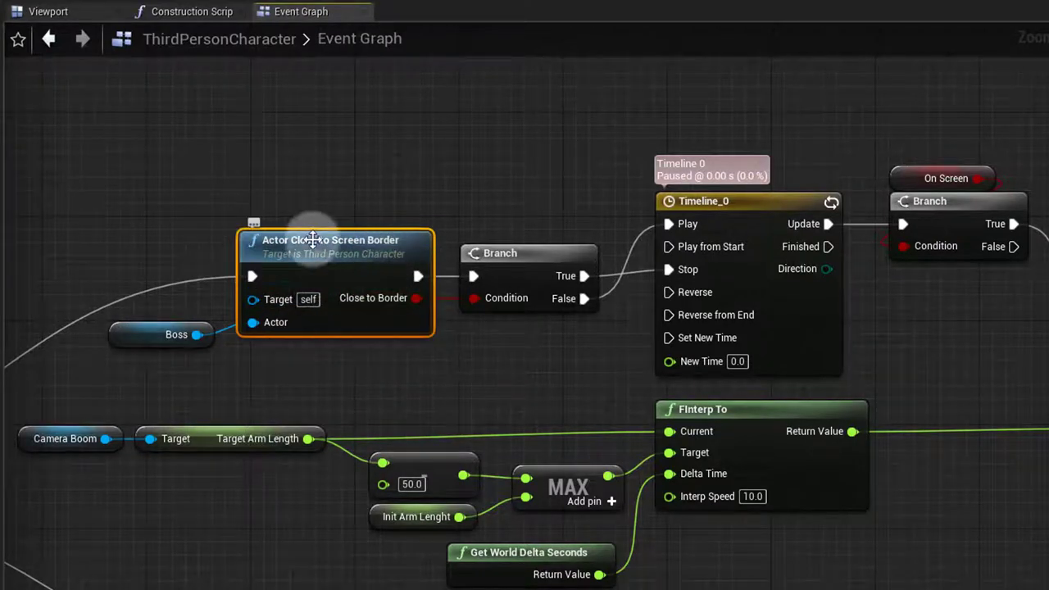
pyautogui.moveTo(516, 385)
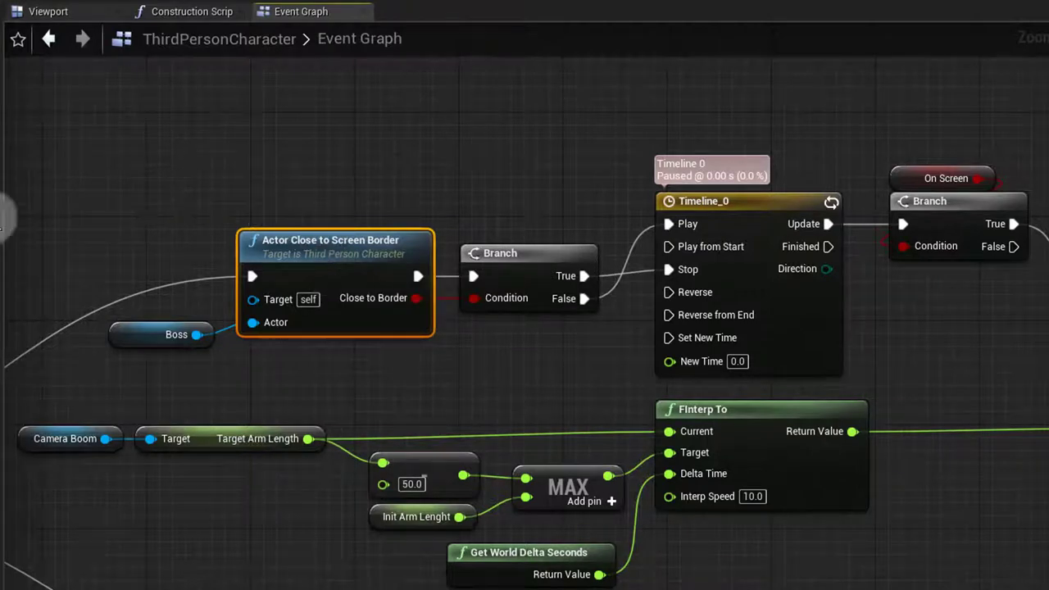
pyautogui.moveTo(65, 164)
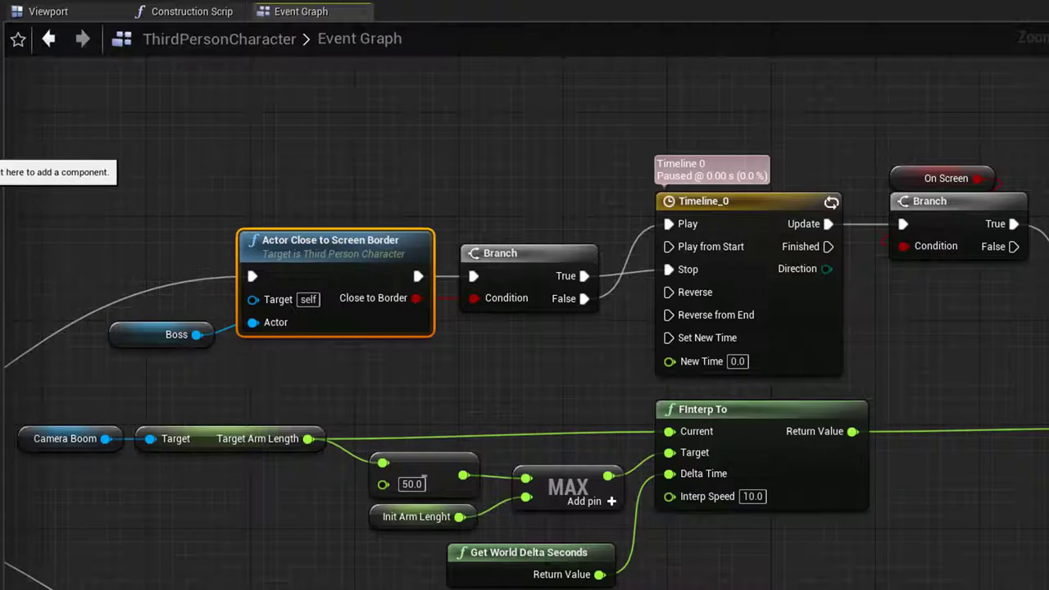
pyautogui.moveTo(57, 177)
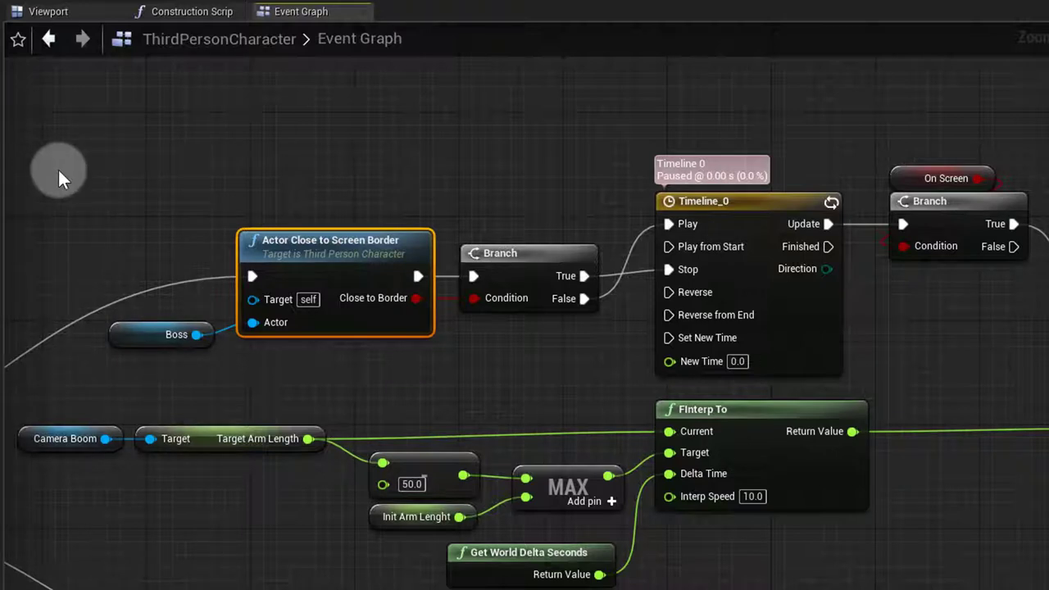
pyautogui.moveTo(63, 177)
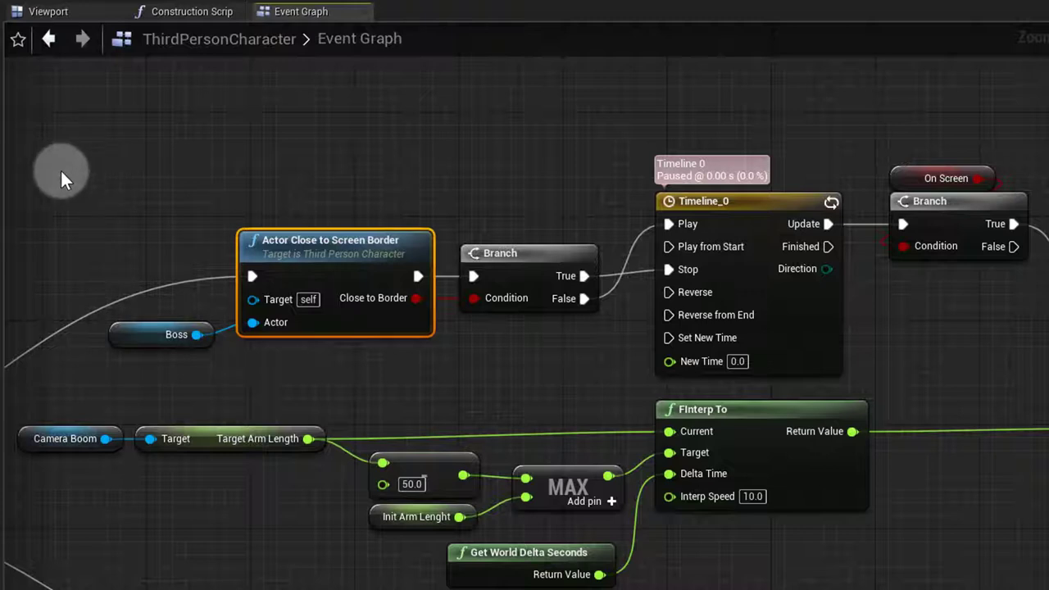
pyautogui.moveTo(357, 288)
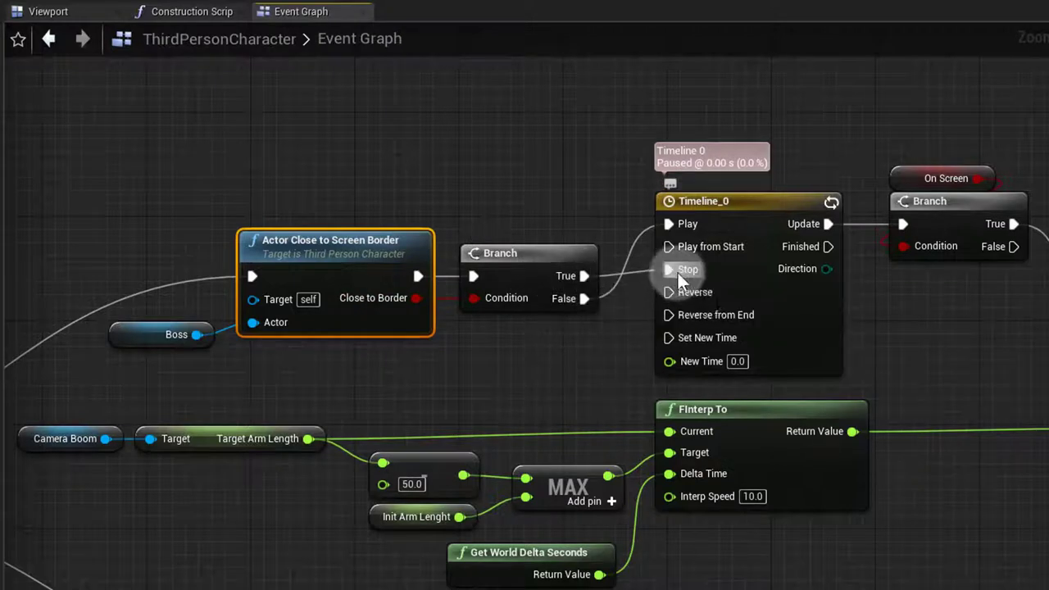
pyautogui.moveTo(631, 343)
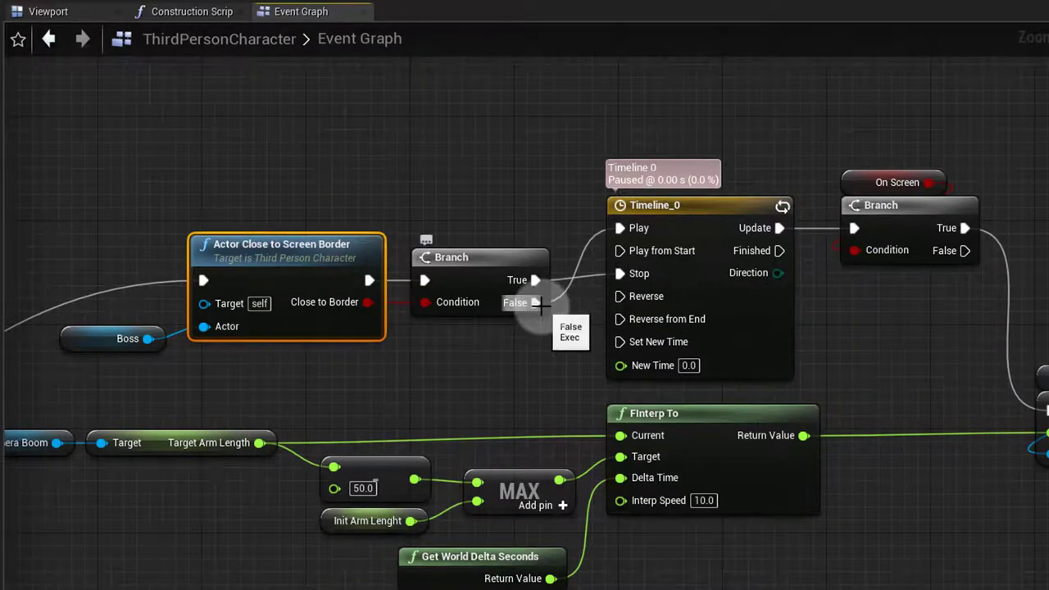
pyautogui.moveTo(541, 210)
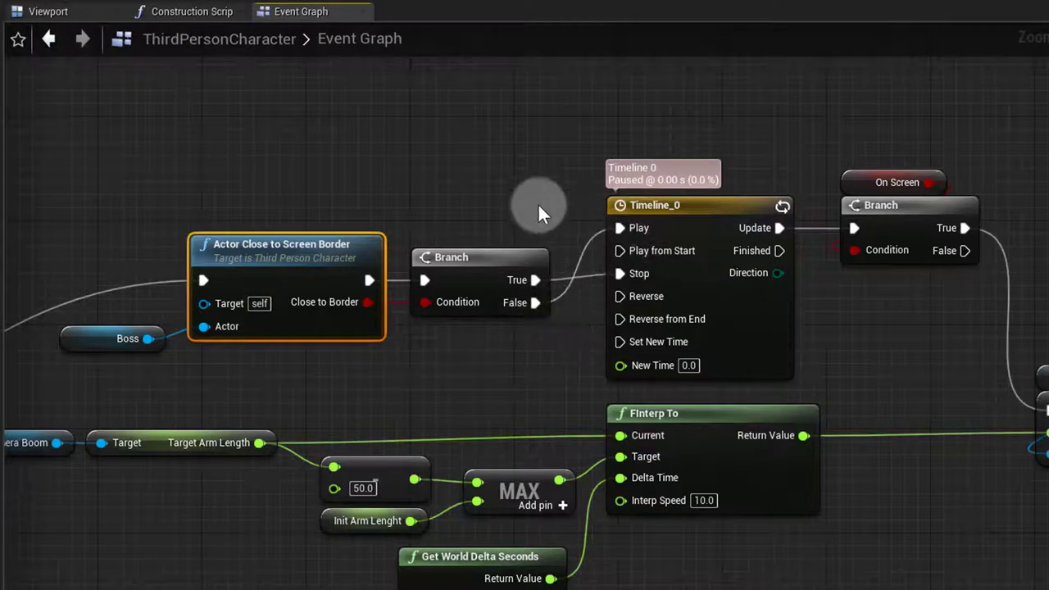
pyautogui.moveTo(462, 210)
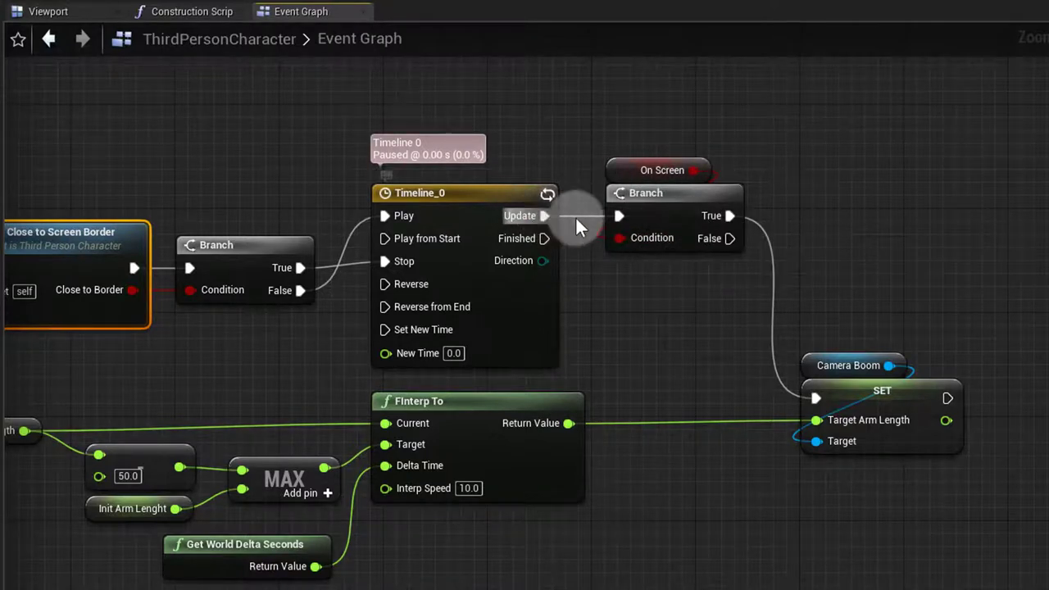
pyautogui.moveTo(587, 308)
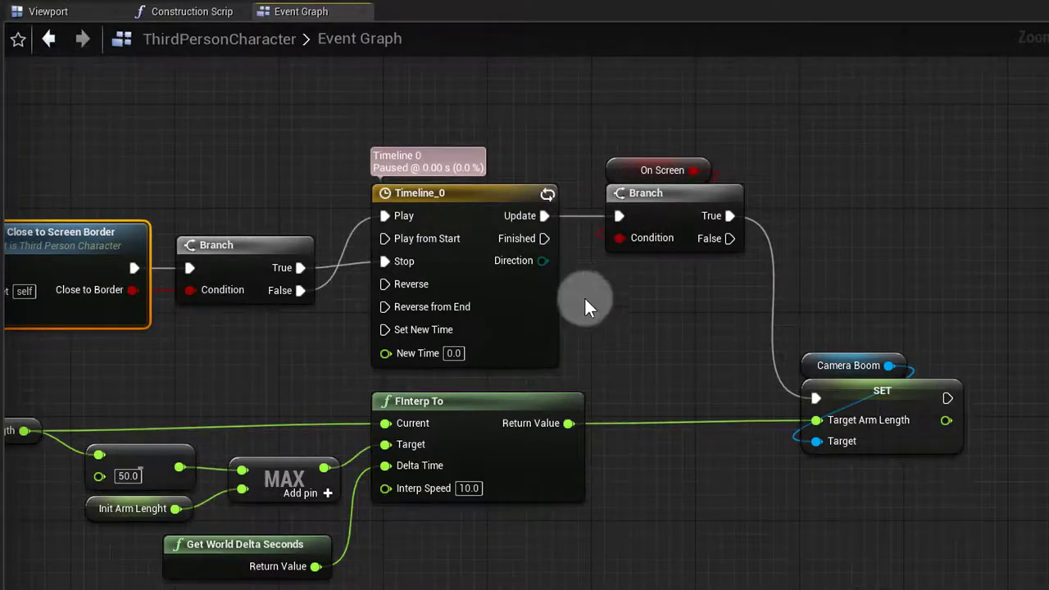
pyautogui.moveTo(499, 295)
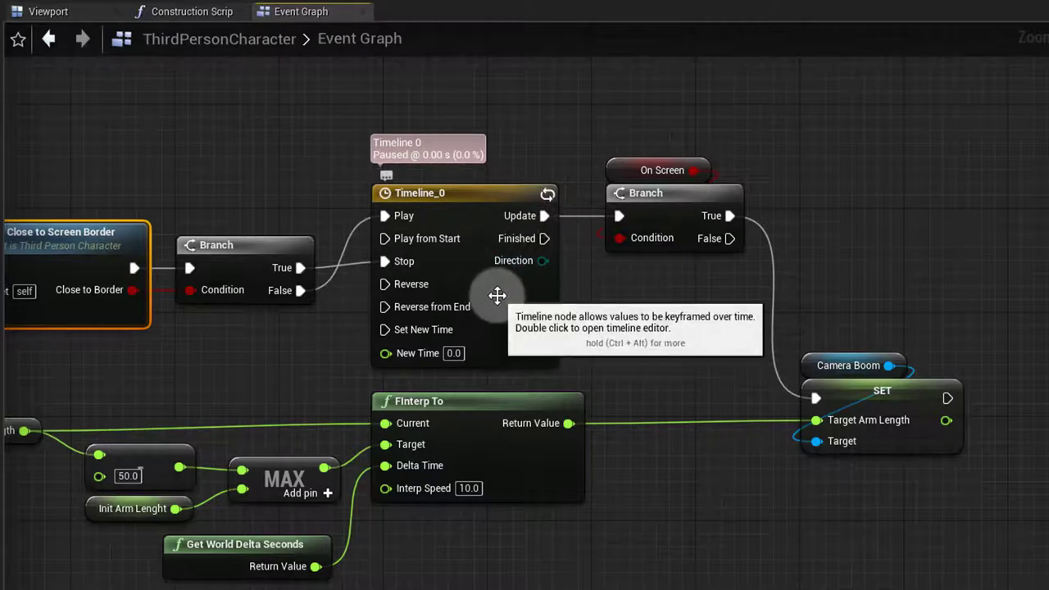
pyautogui.moveTo(738, 222)
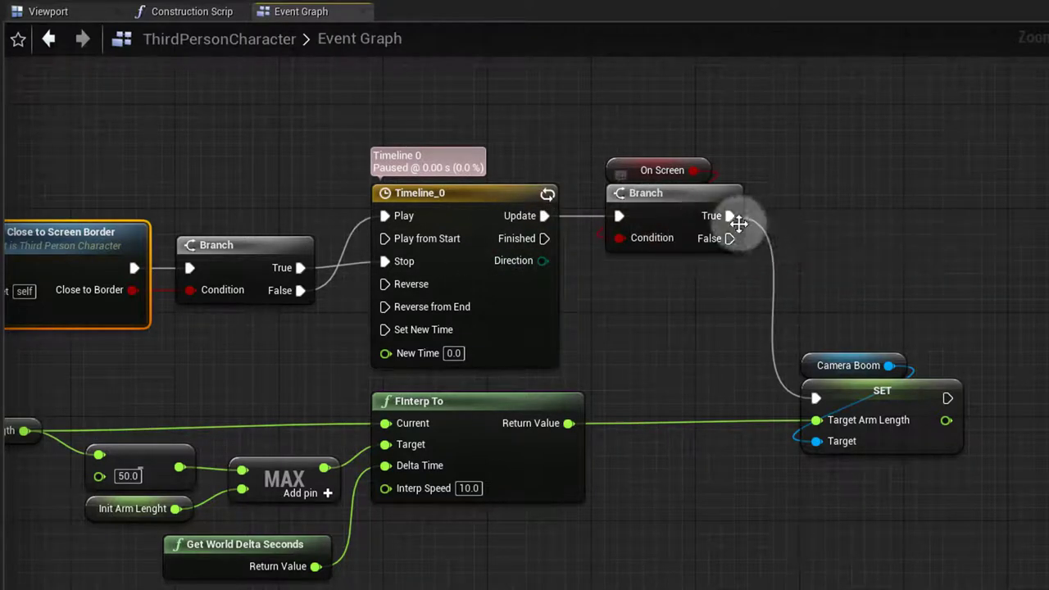
pyautogui.moveTo(844, 443)
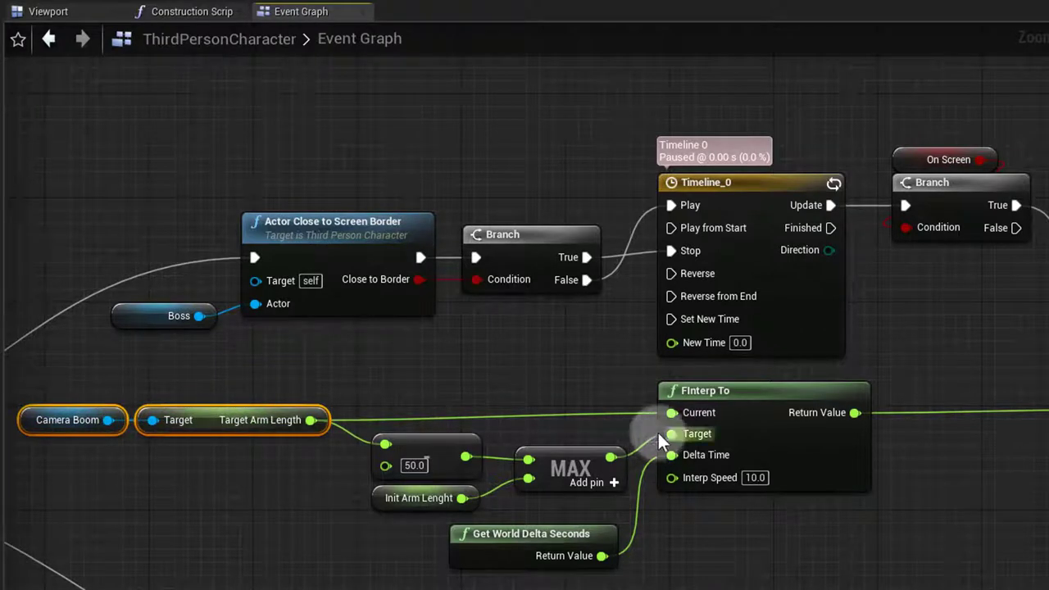
pyautogui.moveTo(697, 433)
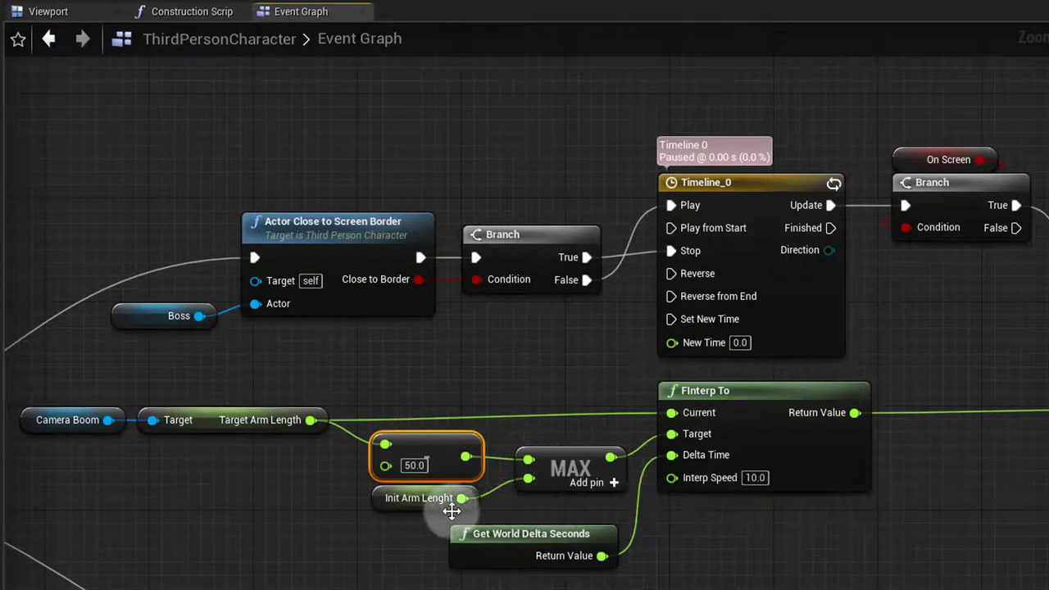
pyautogui.moveTo(419, 499)
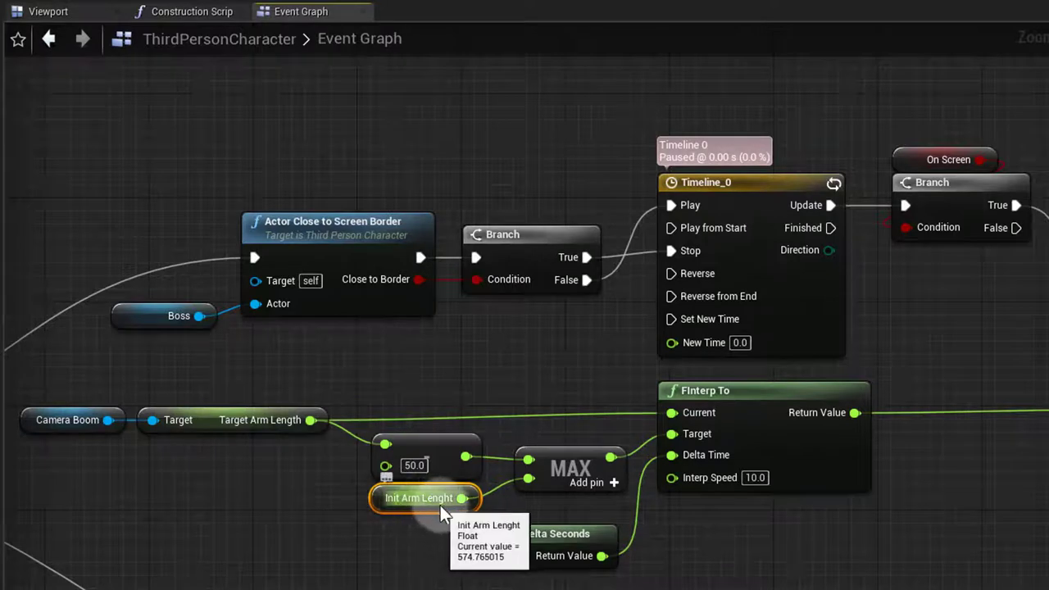
pyautogui.moveTo(561, 490)
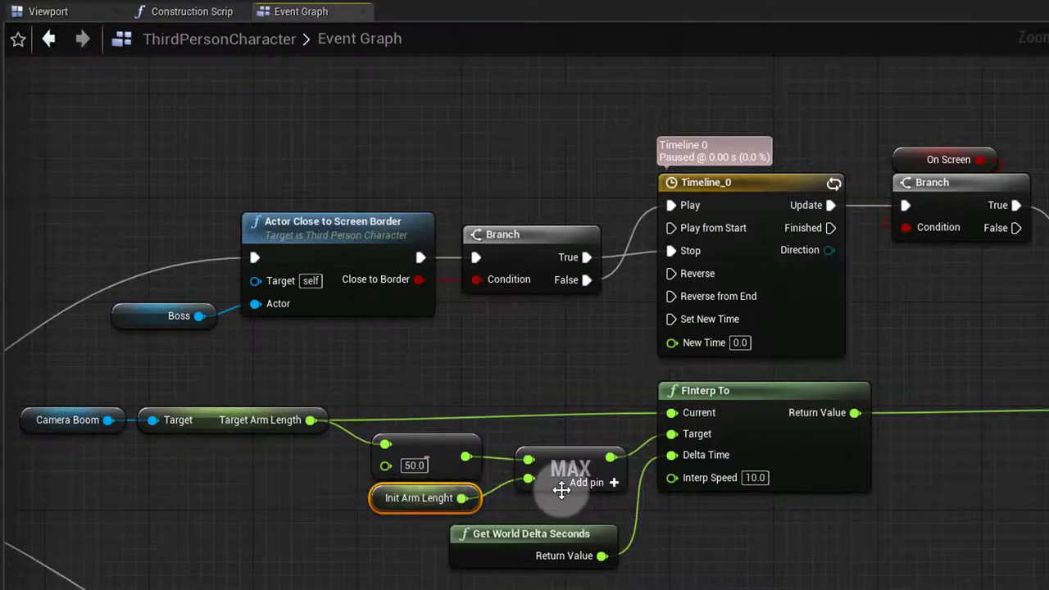
pyautogui.click(571, 469)
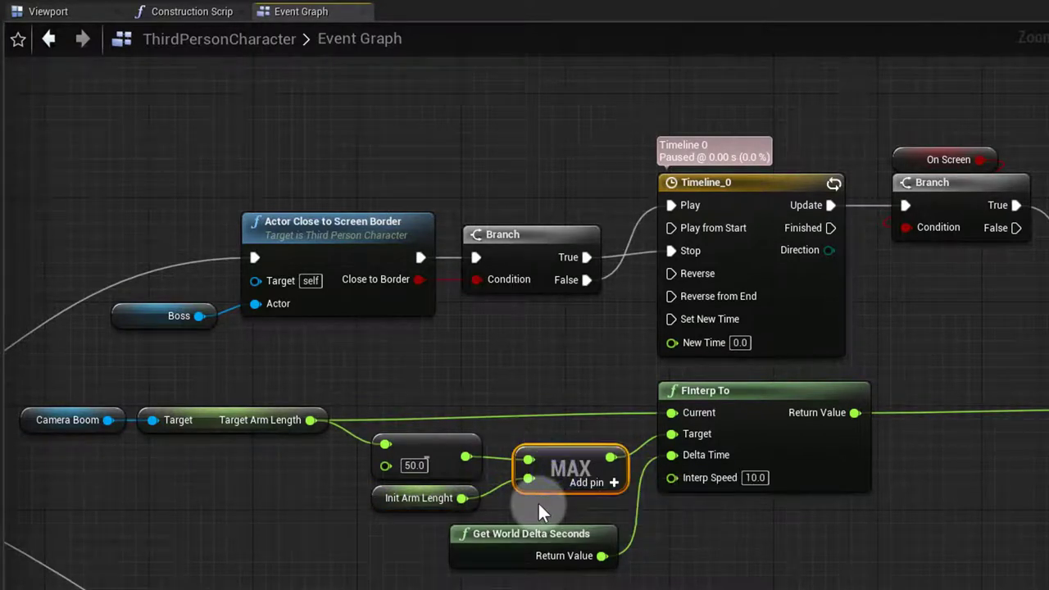
pyautogui.moveTo(418, 498)
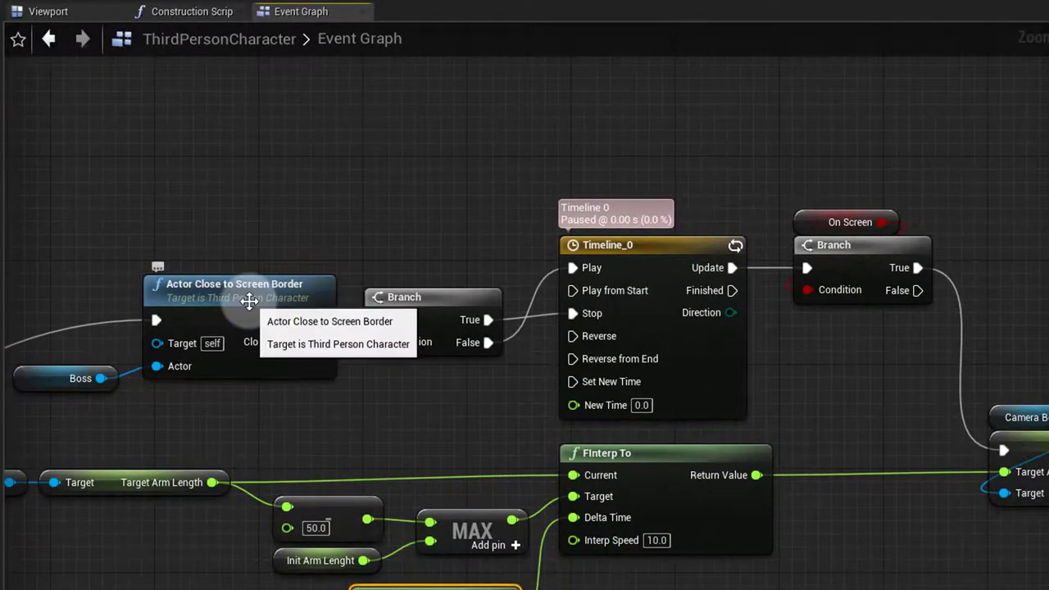
# Enter the Actor Close to Screen Border function and select its Draw Debug Box node for deletion.
pyautogui.doubleClick(237, 283)
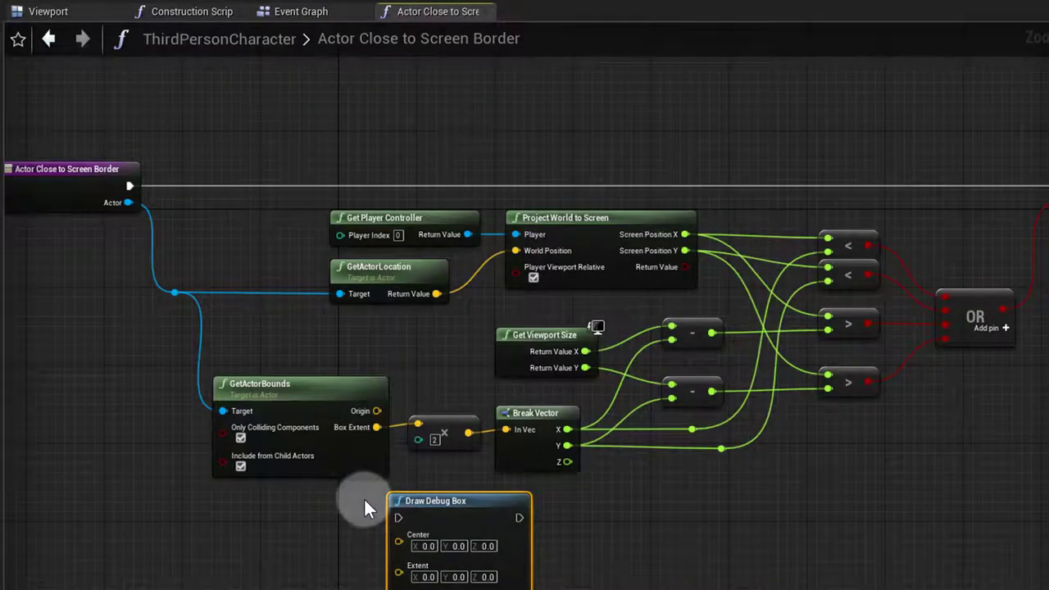
pyautogui.moveTo(292, 500)
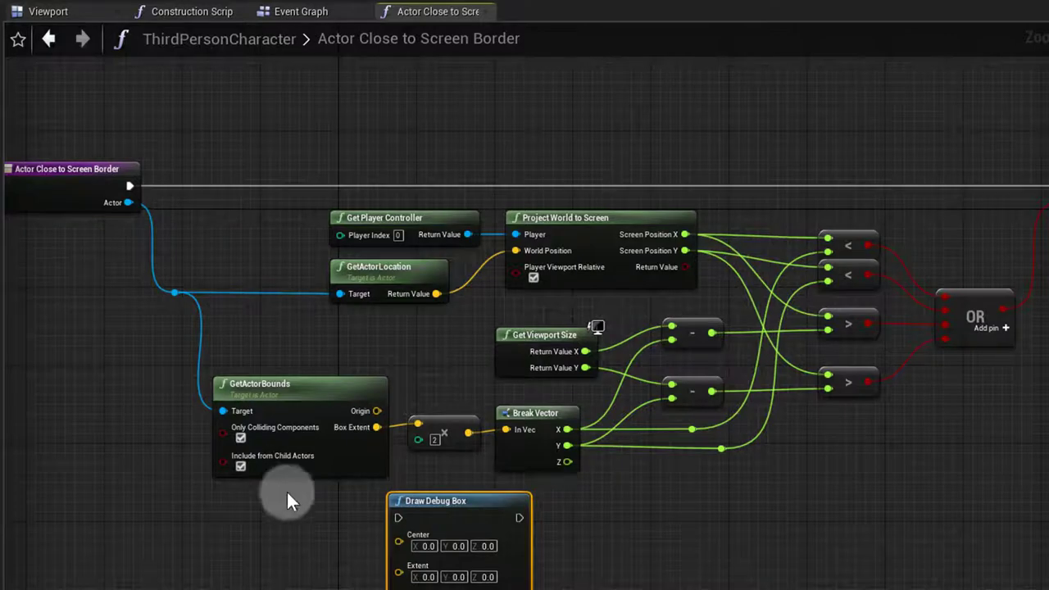
pyautogui.moveTo(361, 505)
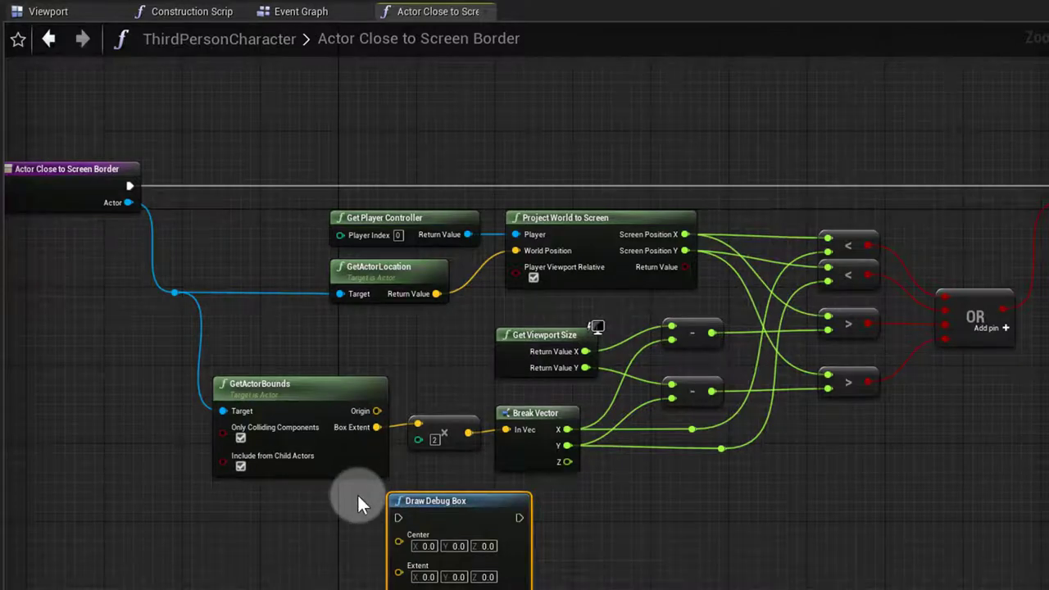
pyautogui.moveTo(355, 455)
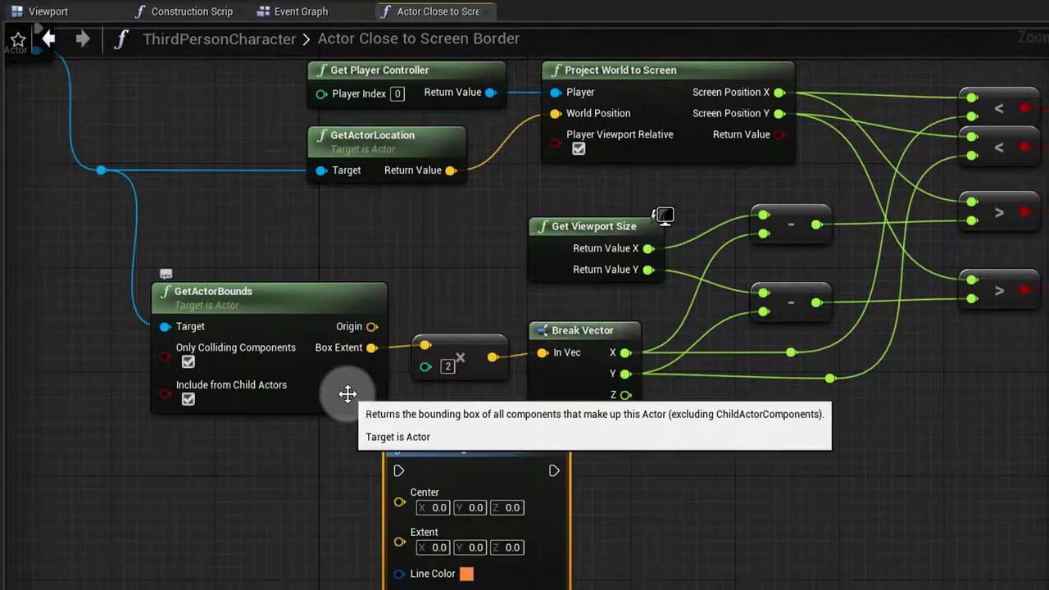
pyautogui.click(270, 292)
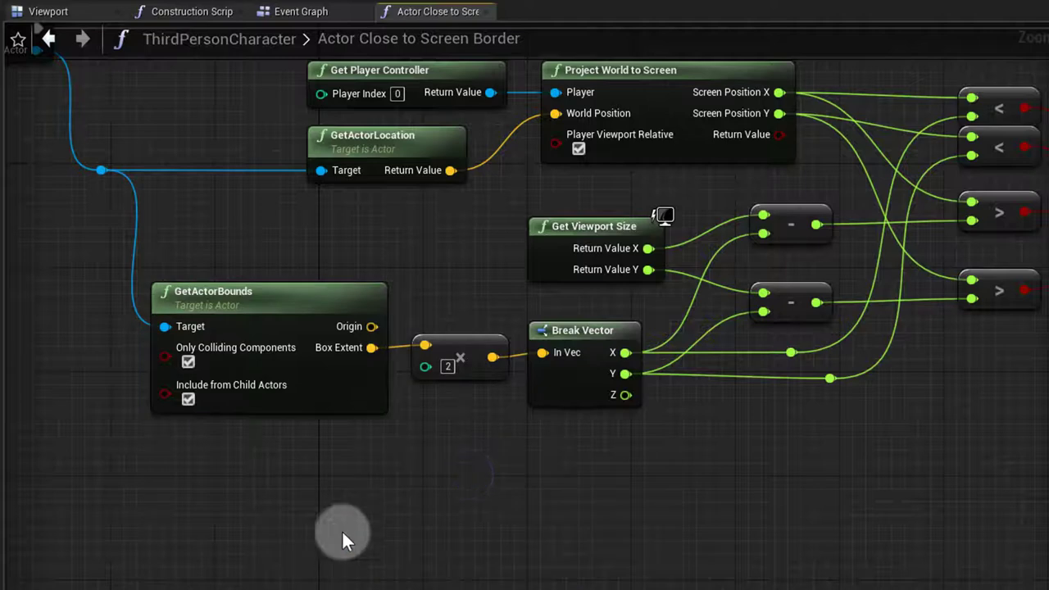
pyautogui.click(302, 11)
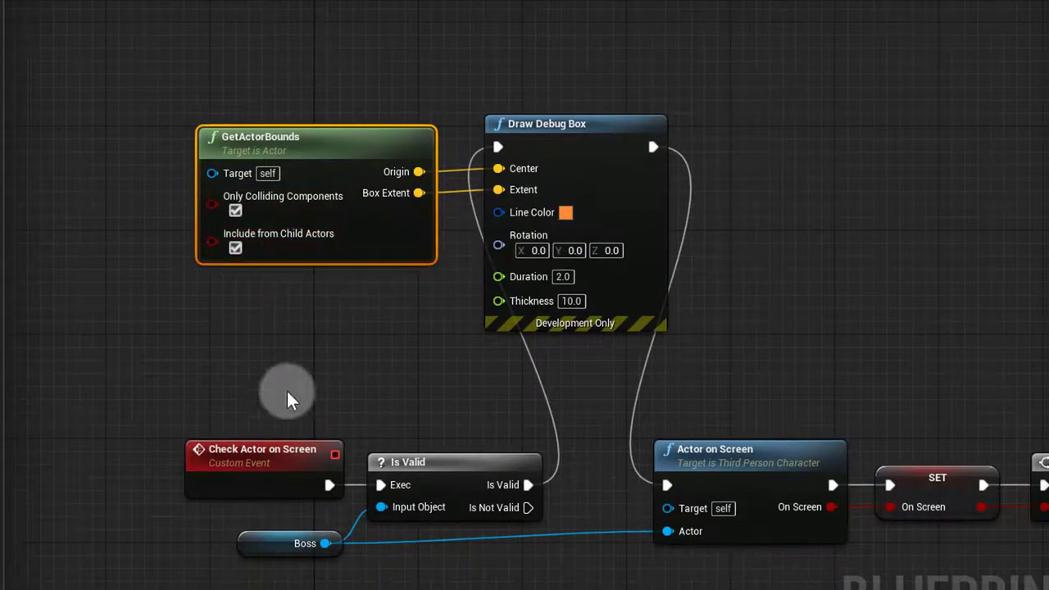
pyautogui.moveTo(331, 544); pyautogui.dragTo(211, 174)
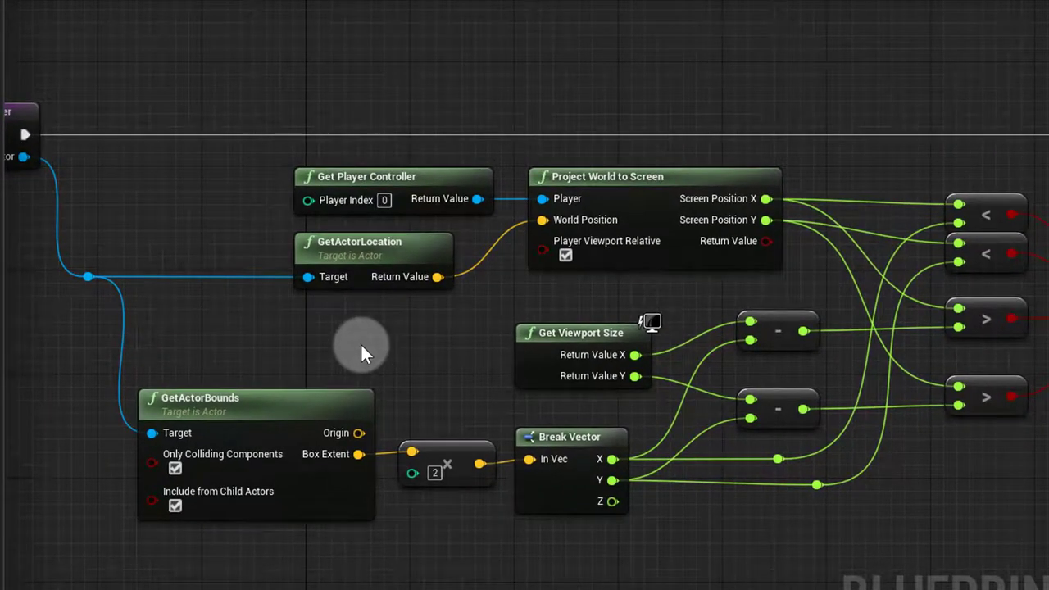
pyautogui.moveTo(574, 155)
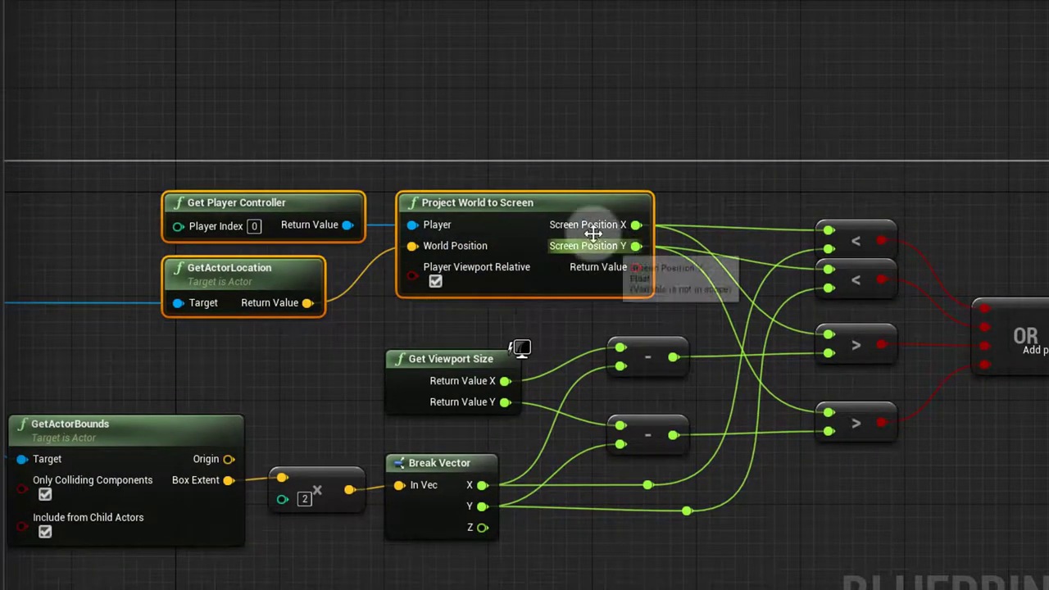
pyautogui.moveTo(554, 297)
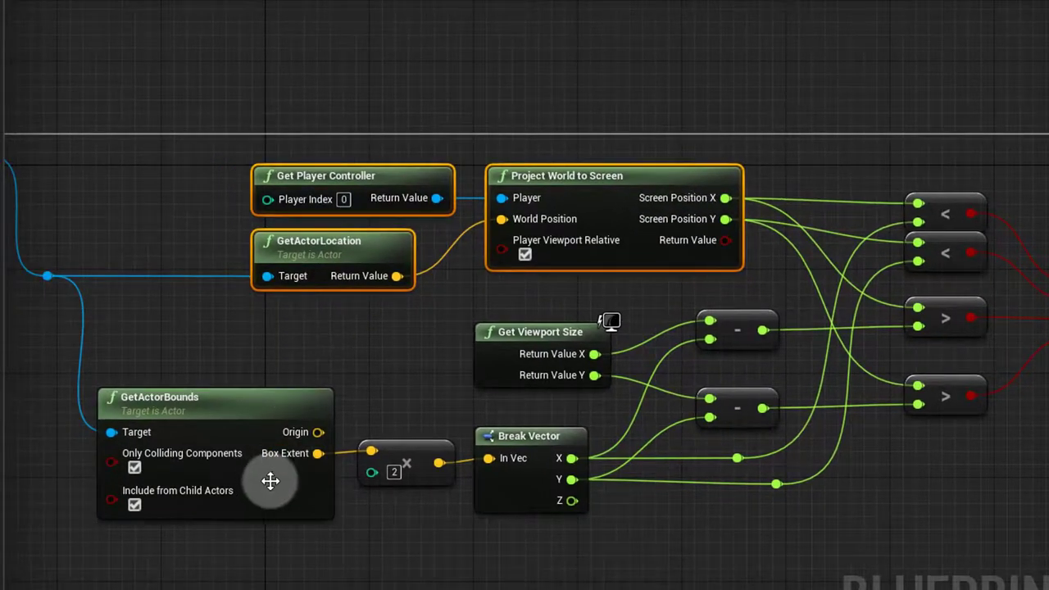
pyautogui.moveTo(318, 453)
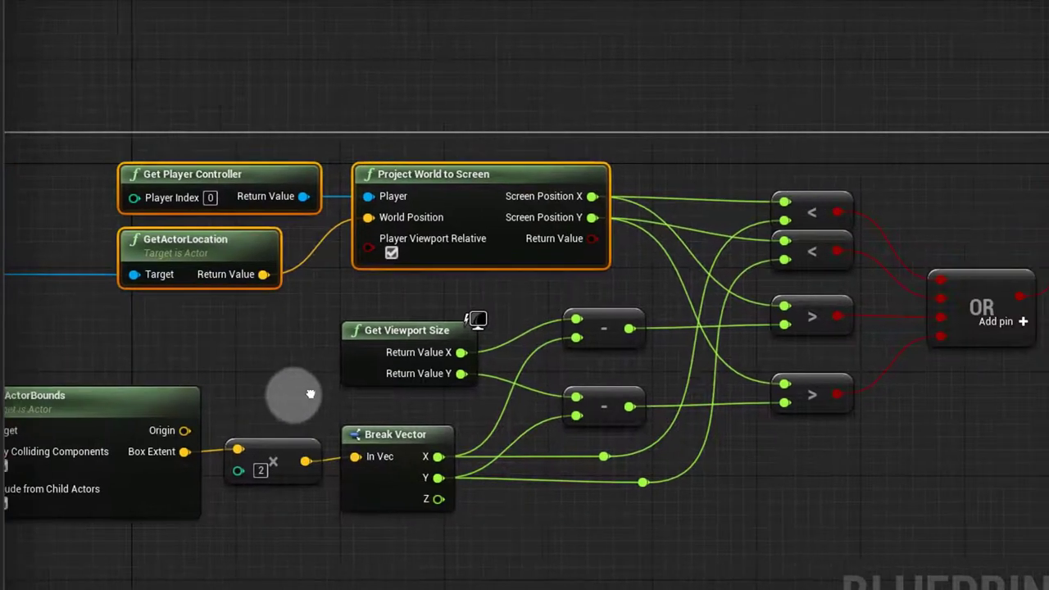
pyautogui.moveTo(293, 393); pyautogui.dragTo(418, 554)
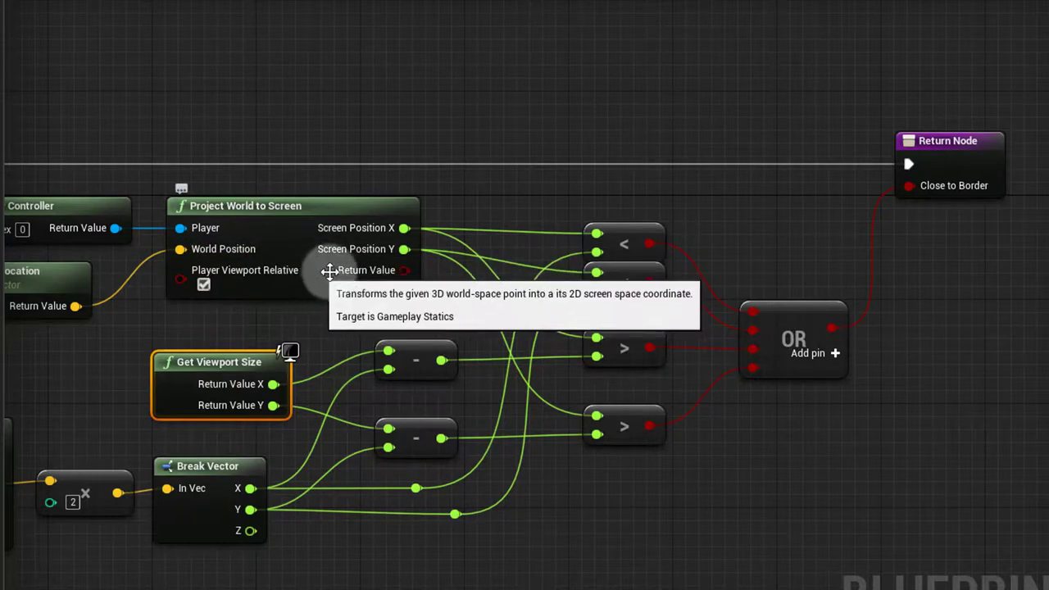
pyautogui.moveTo(610, 344)
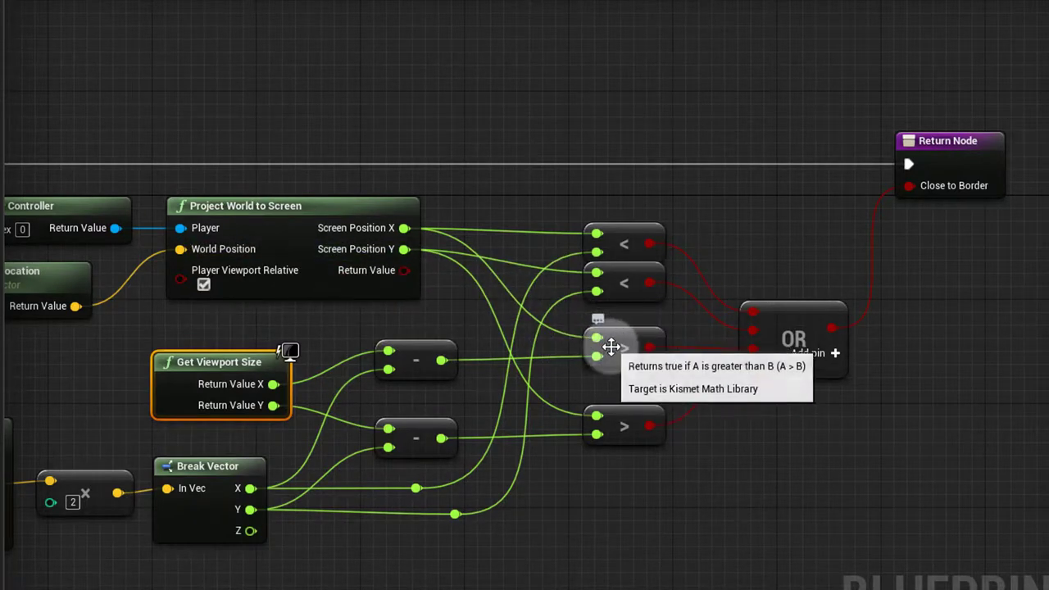
pyautogui.moveTo(296, 511)
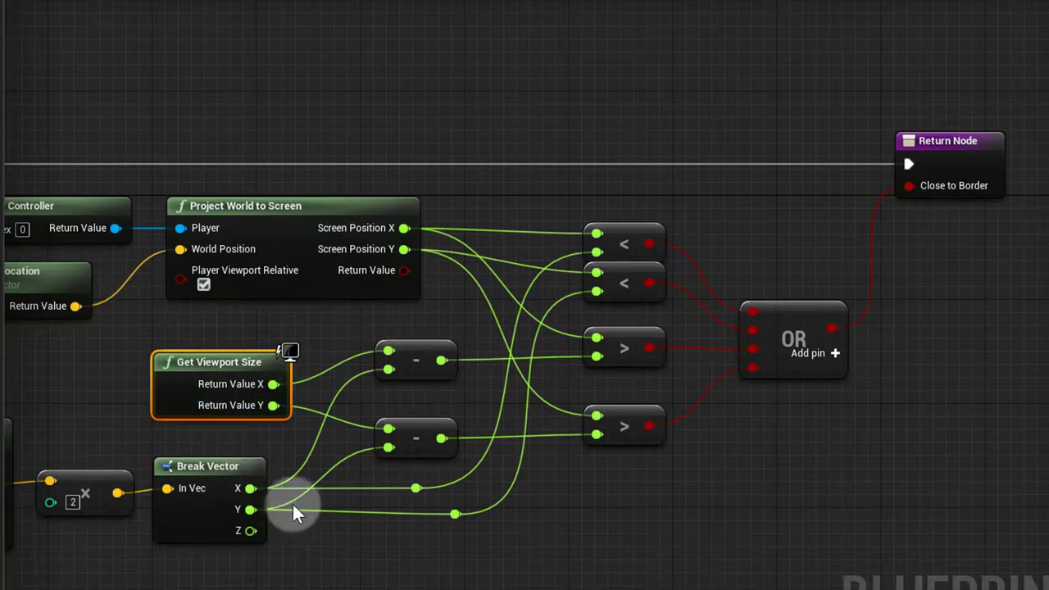
pyautogui.moveTo(227, 451)
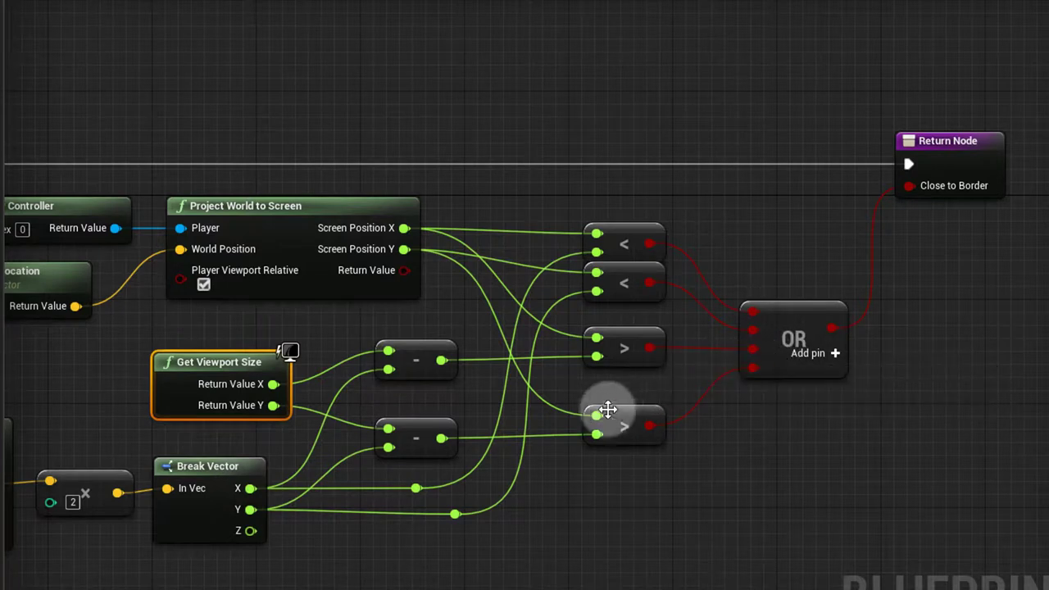
# Review the greater-than comparison, then return to the Event Graph showing Timeline_2 and the Target Arm Length setter.
pyautogui.click(624, 424)
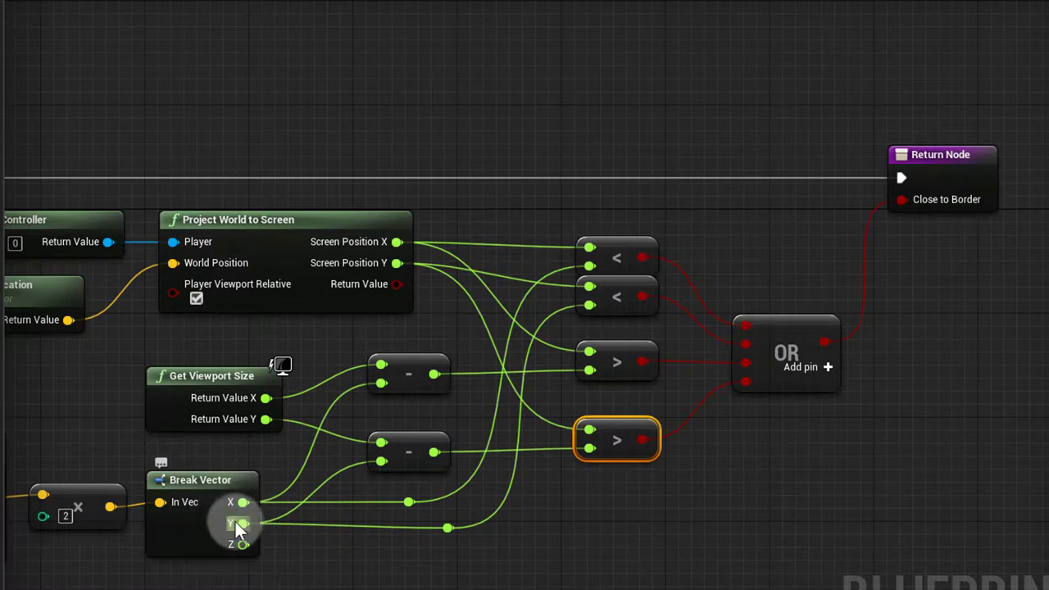
pyautogui.moveTo(584, 298)
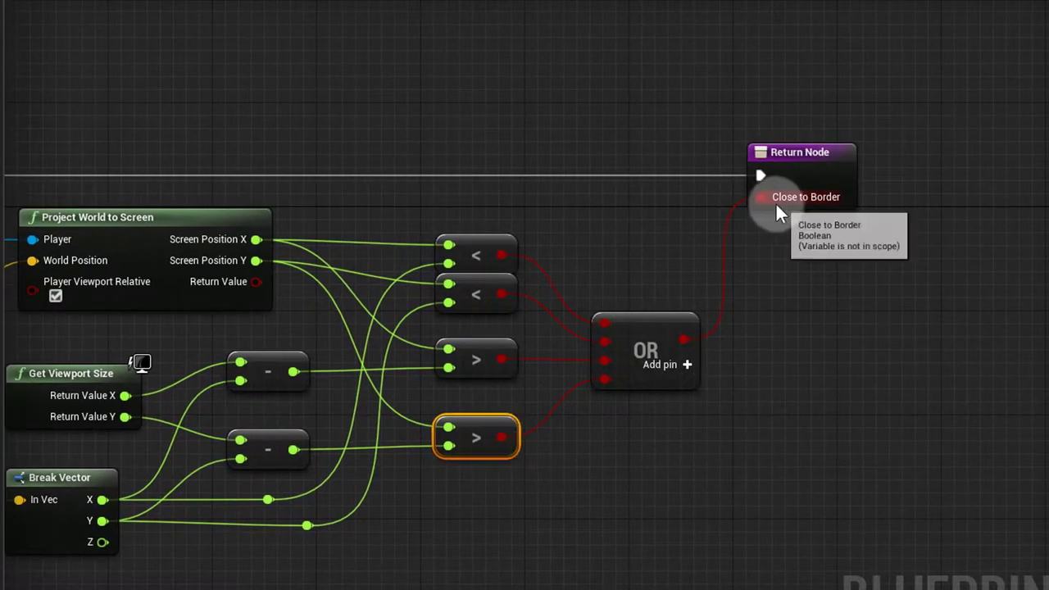
pyautogui.moveTo(817, 282)
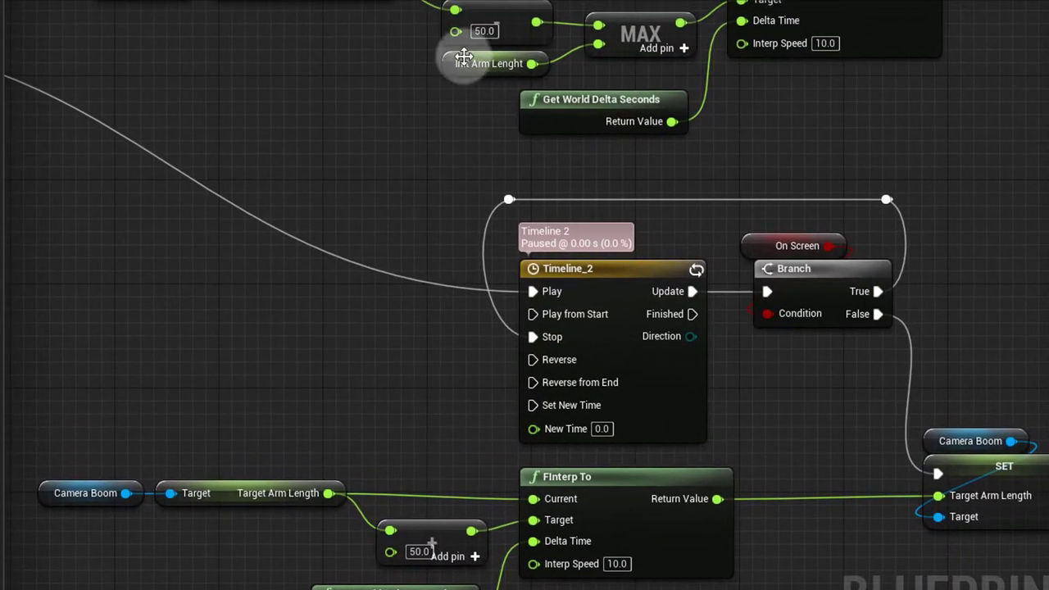
pyautogui.click(492, 62)
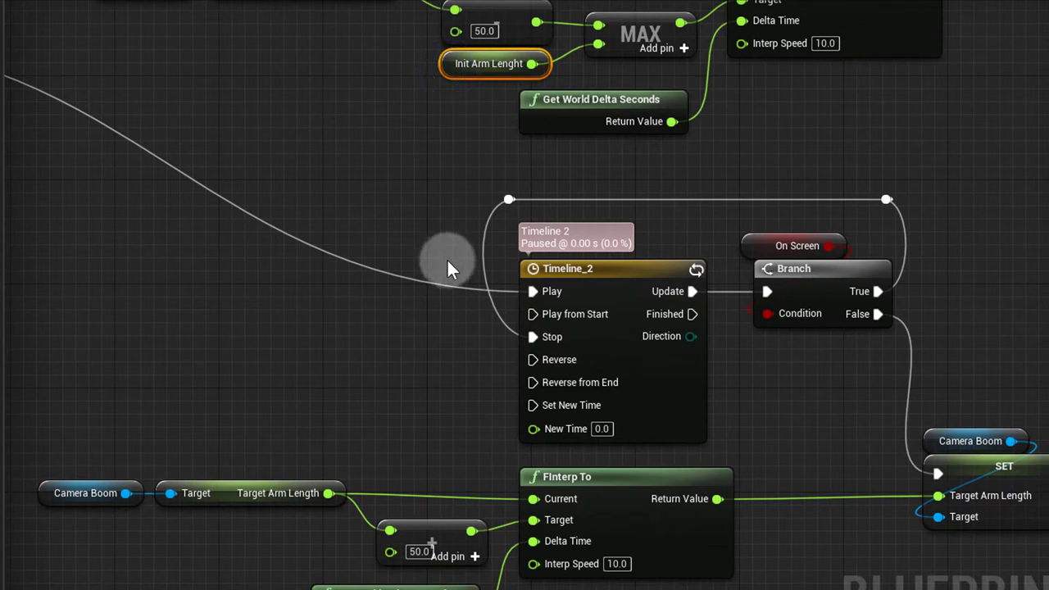
pyautogui.moveTo(446, 265); pyautogui.dragTo(282, 364)
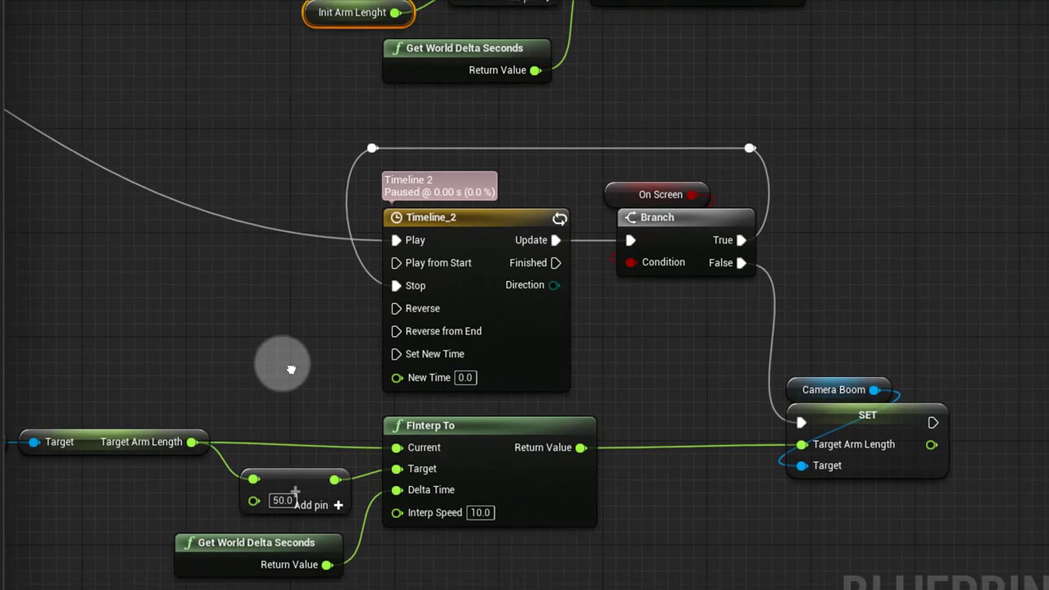